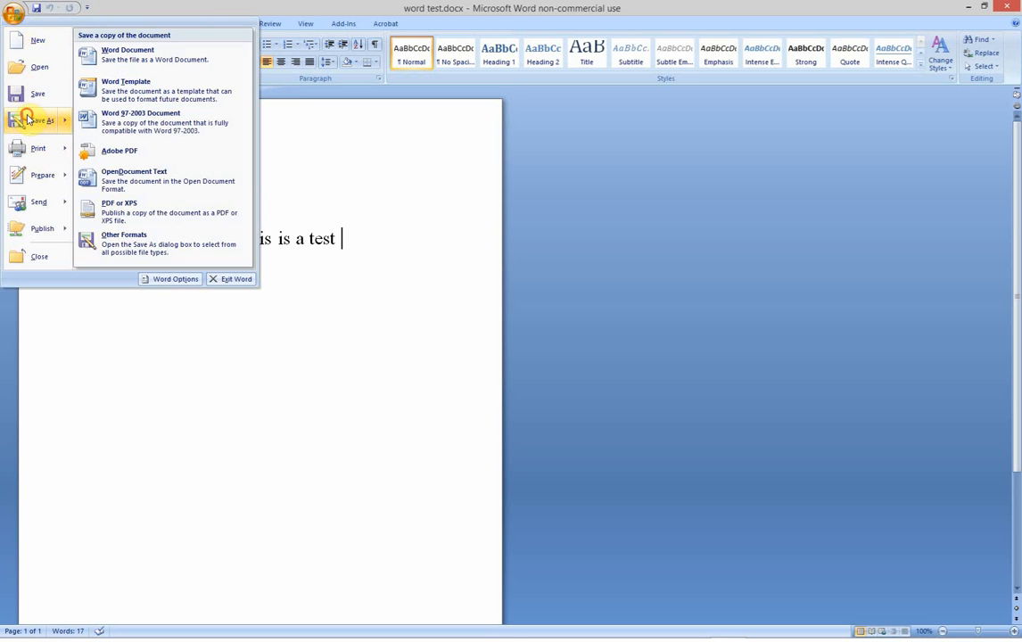
# - Publish the Word test document as 'word test.pdf' on the Desktop and open it
pyautogui.click(123, 238)
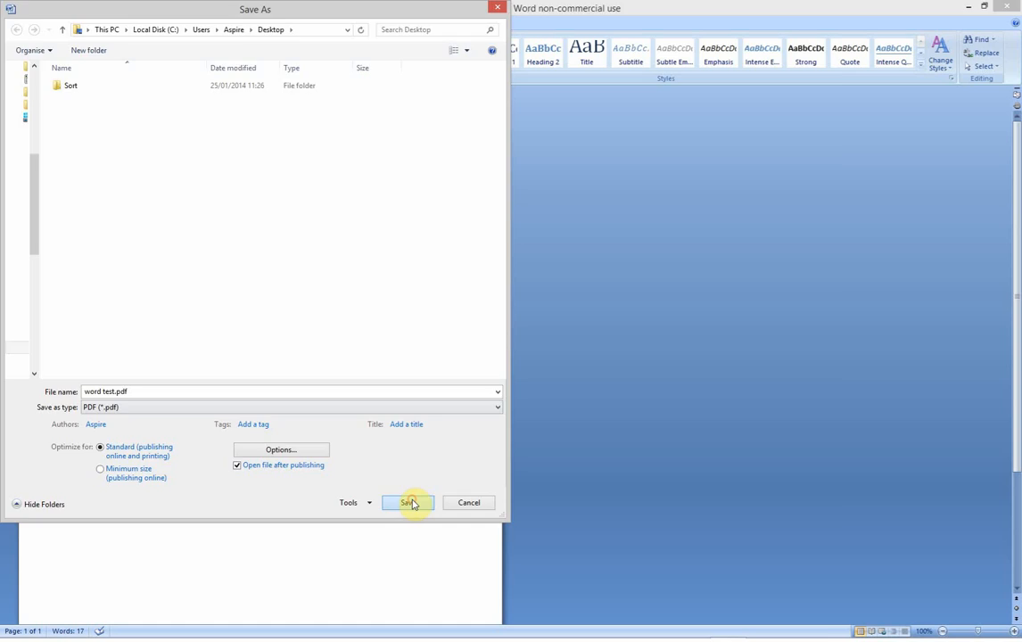
pyautogui.click(406, 502)
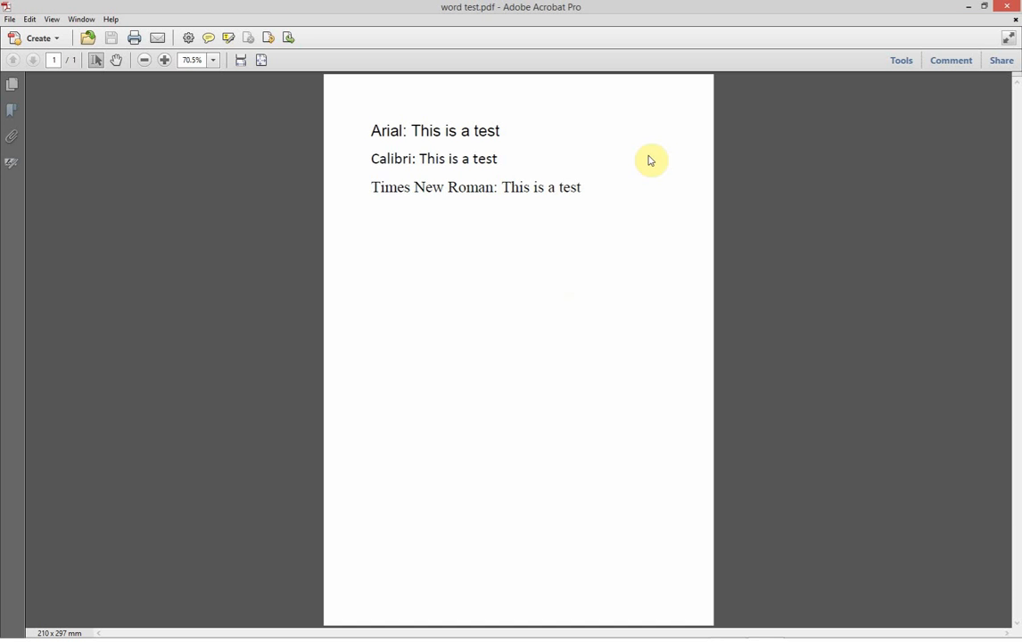
pyautogui.moveTo(371, 135)
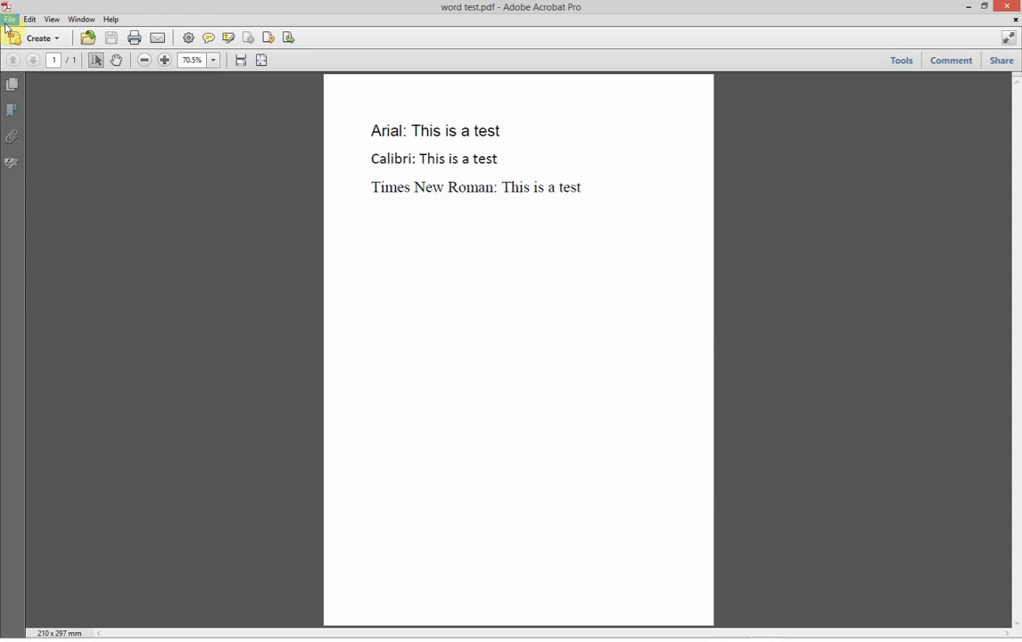
pyautogui.click(10, 19)
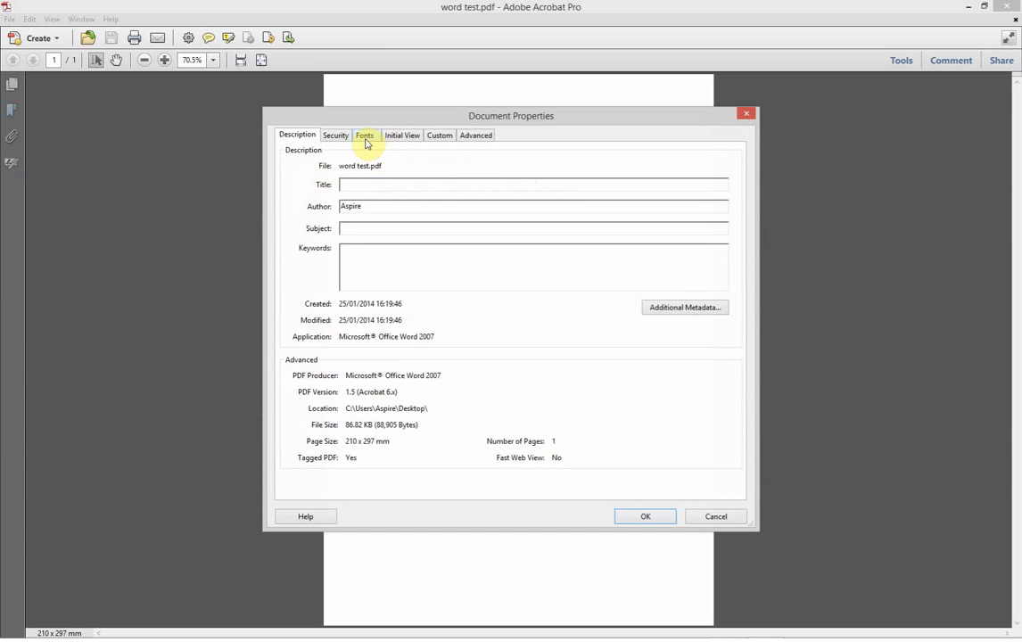
pyautogui.click(364, 135)
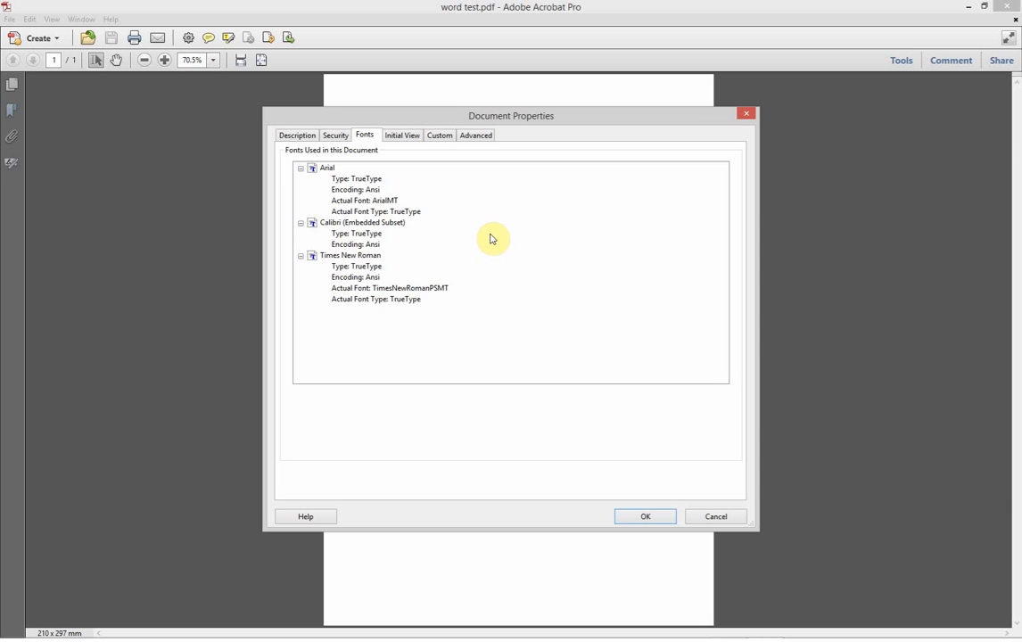
pyautogui.moveTo(364, 158)
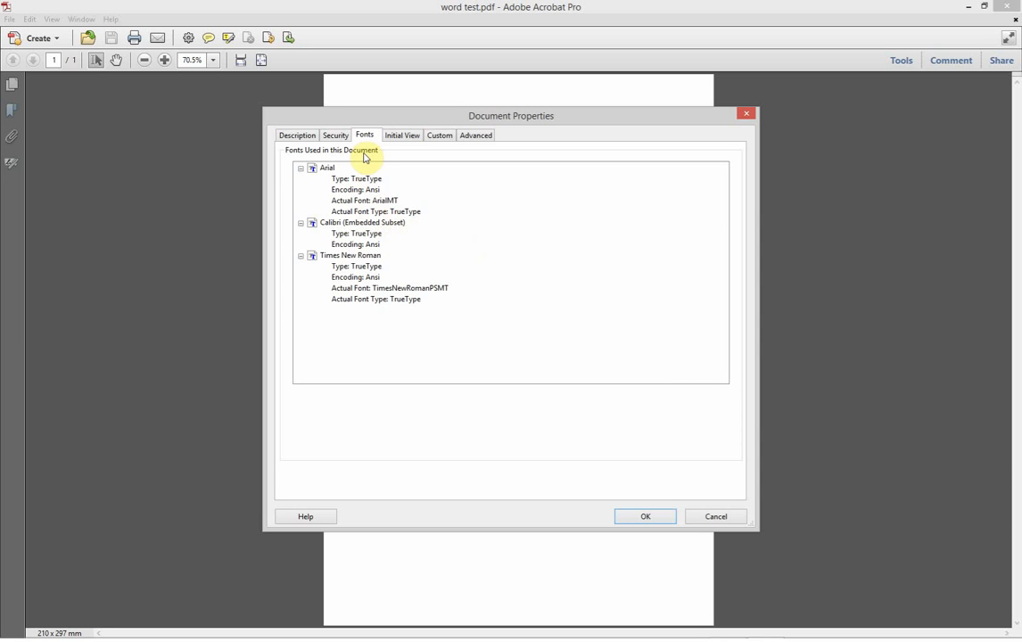
pyautogui.moveTo(331, 228)
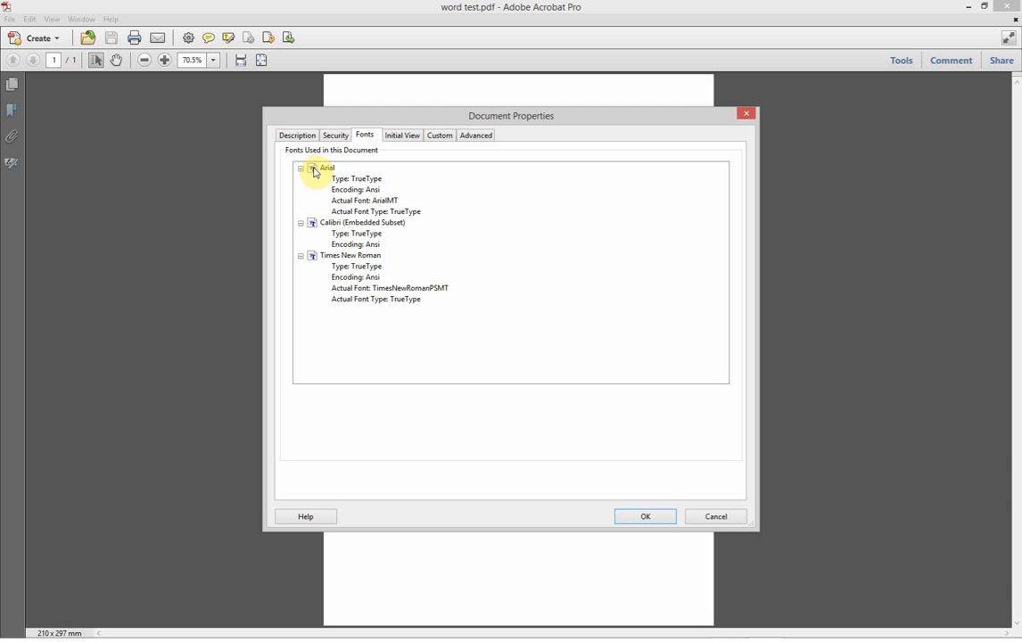
pyautogui.moveTo(359, 260)
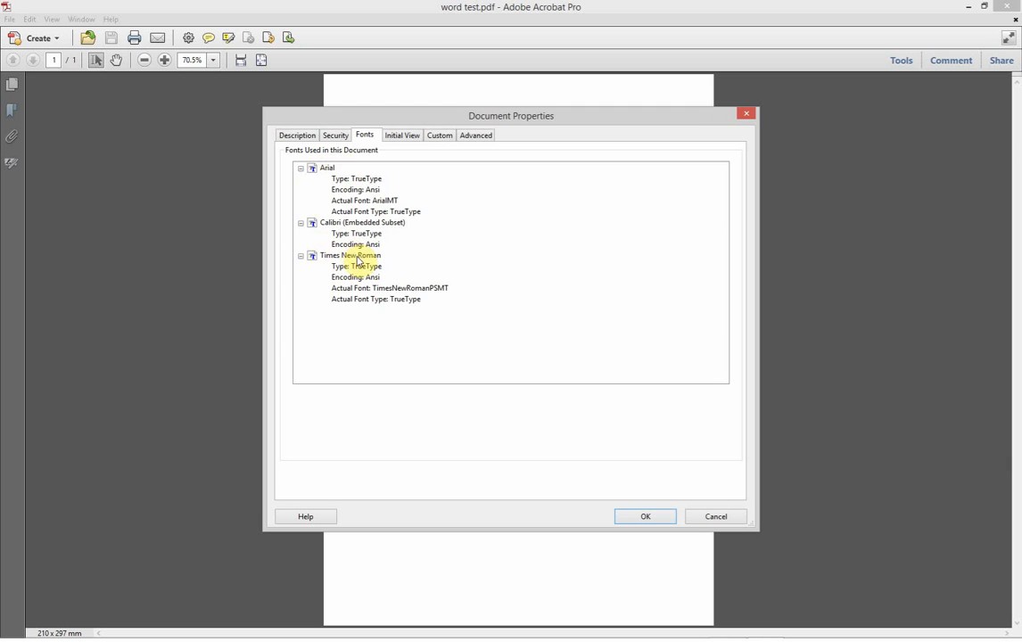
pyautogui.moveTo(366, 346)
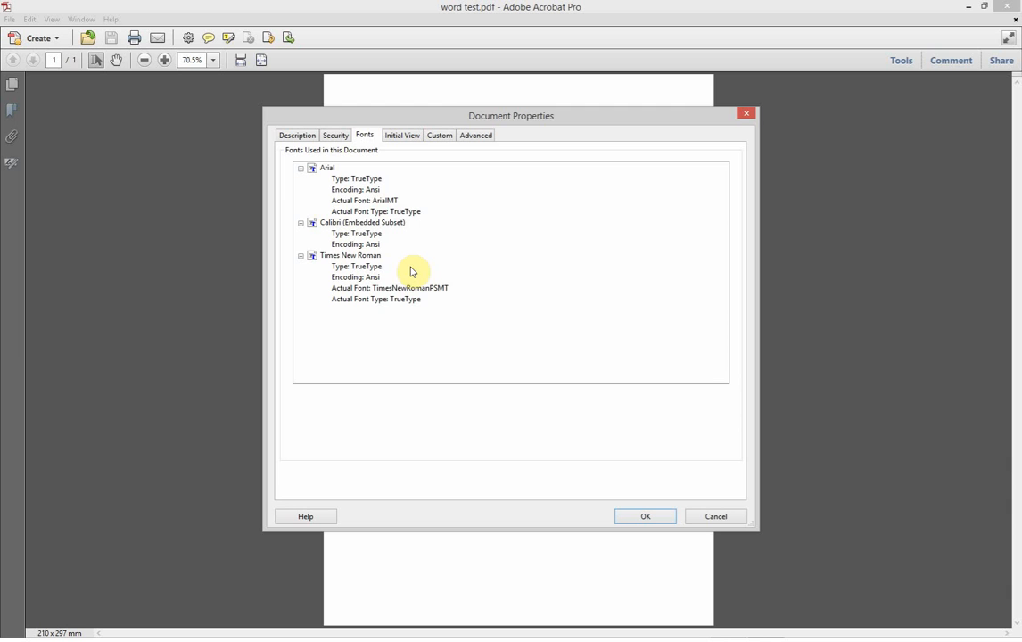
pyautogui.moveTo(488, 268)
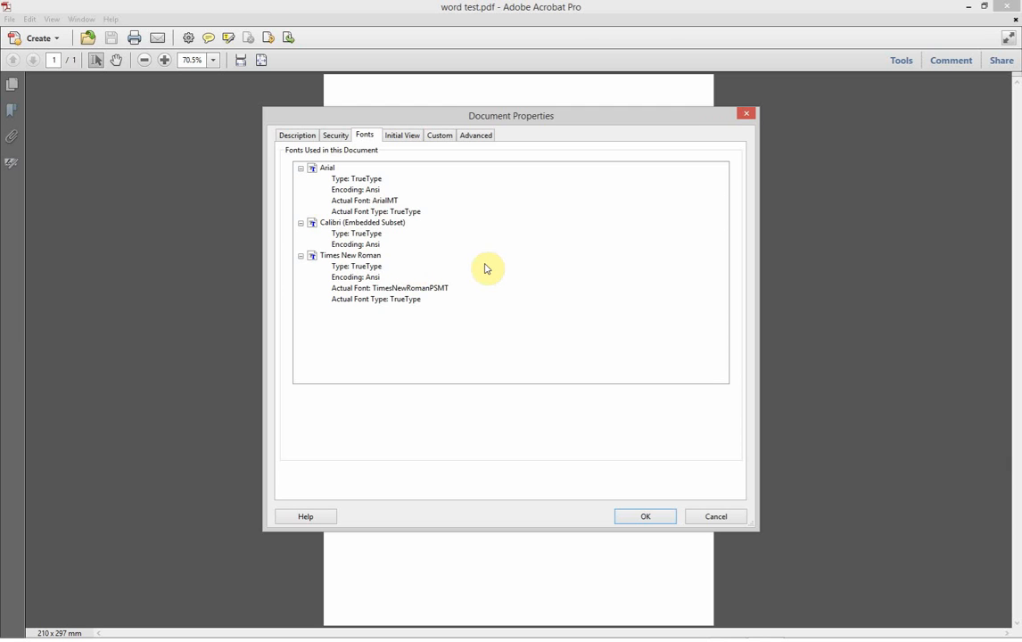
pyautogui.moveTo(717, 512)
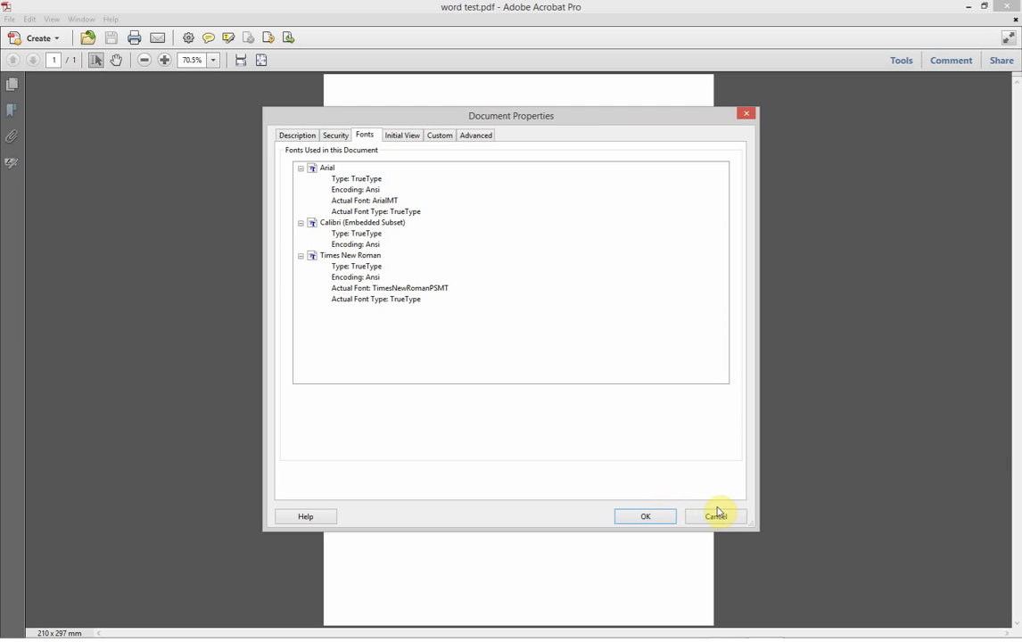
pyautogui.moveTo(712, 522)
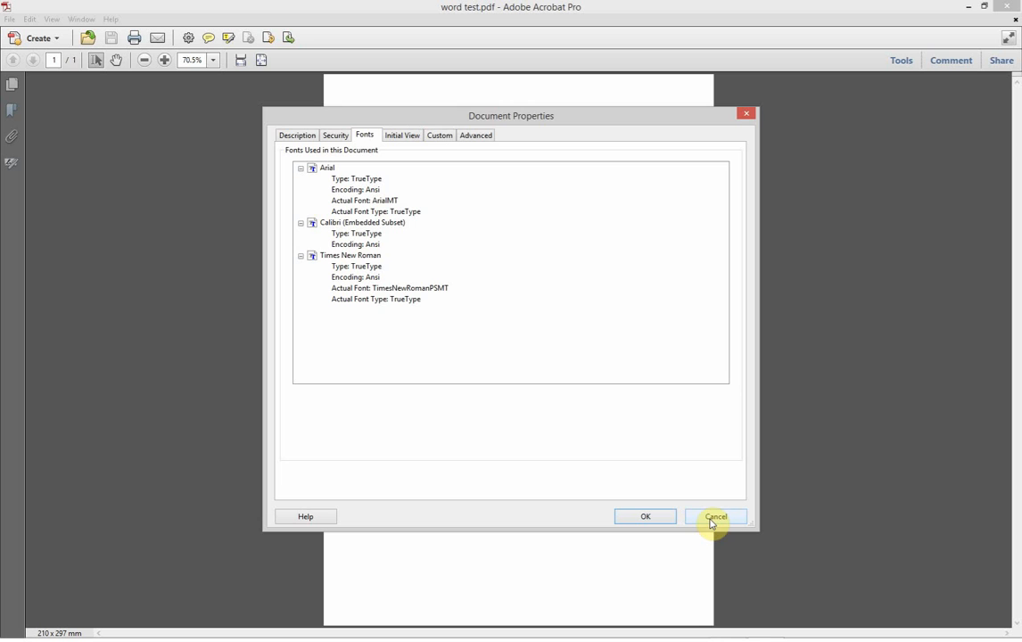
pyautogui.moveTo(435, 296)
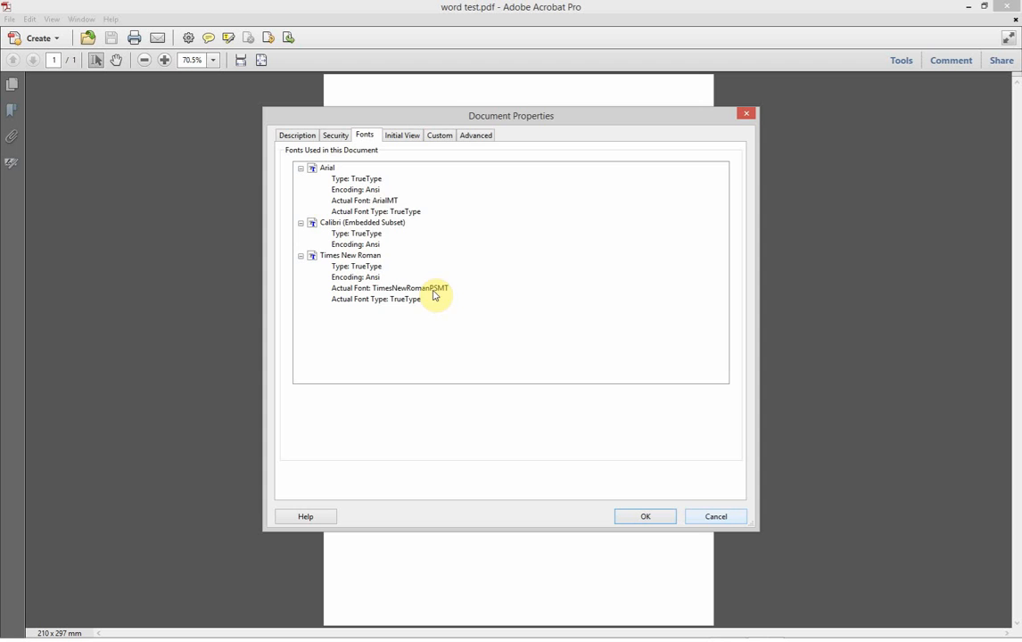
pyautogui.moveTo(317, 192)
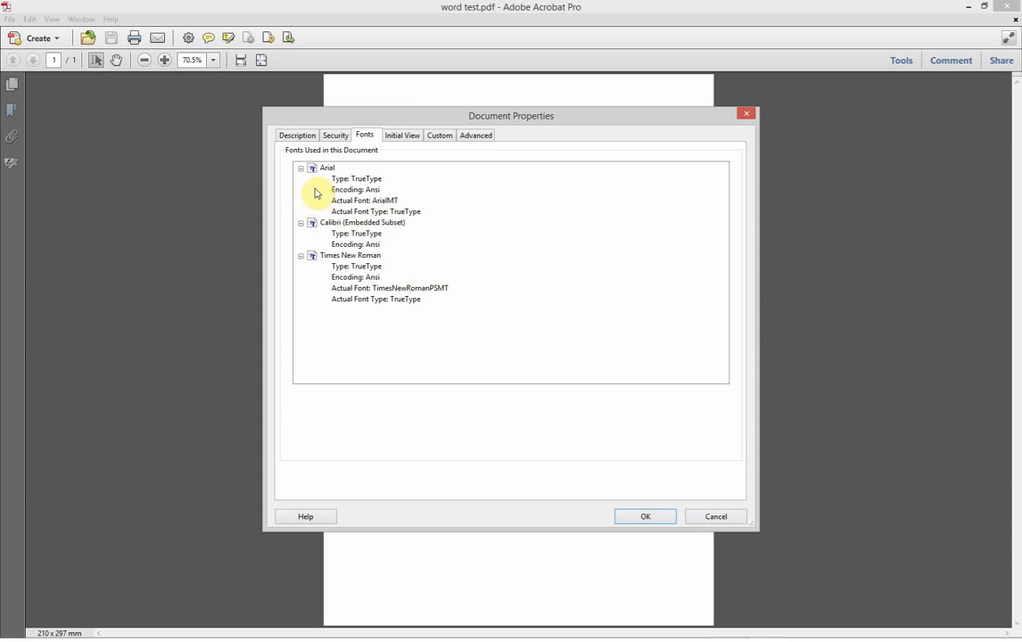
pyautogui.moveTo(482, 260)
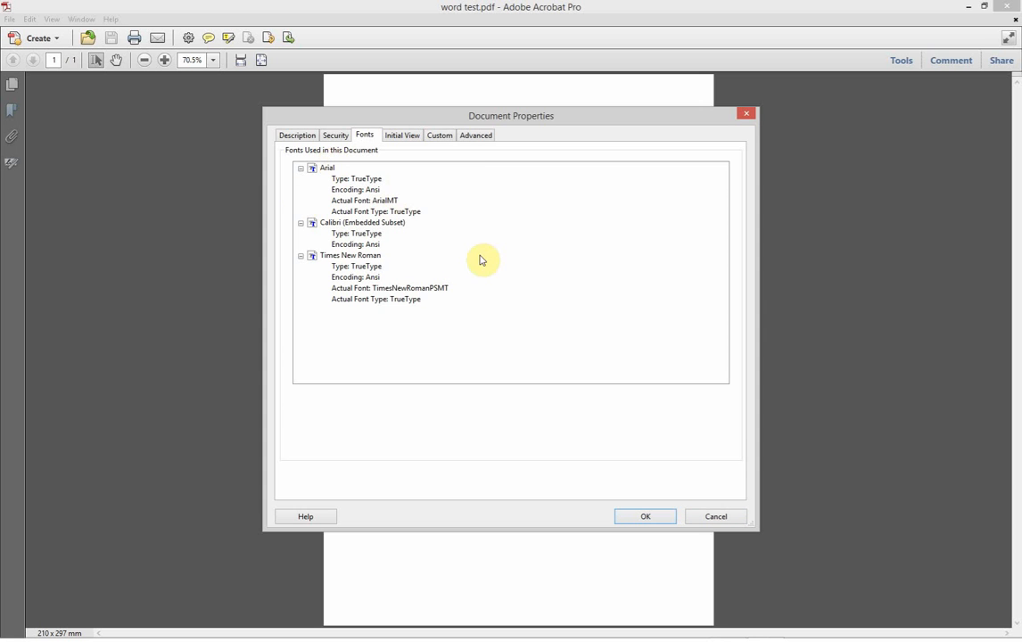
pyautogui.click(645, 516)
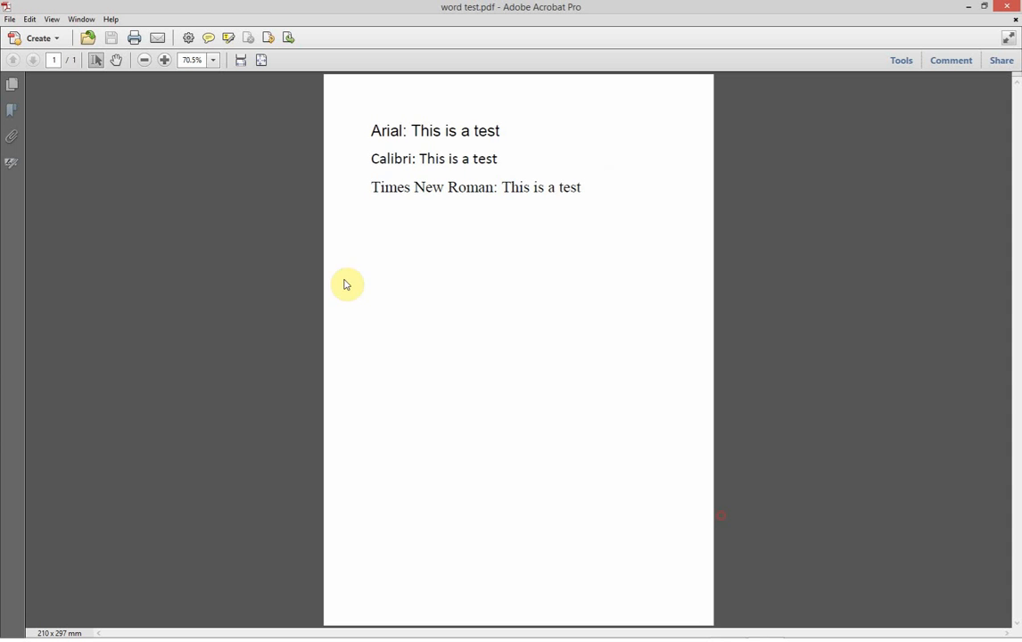
# - Show the Print Production tools panel from the View > Tools menu
pyautogui.click(51, 19)
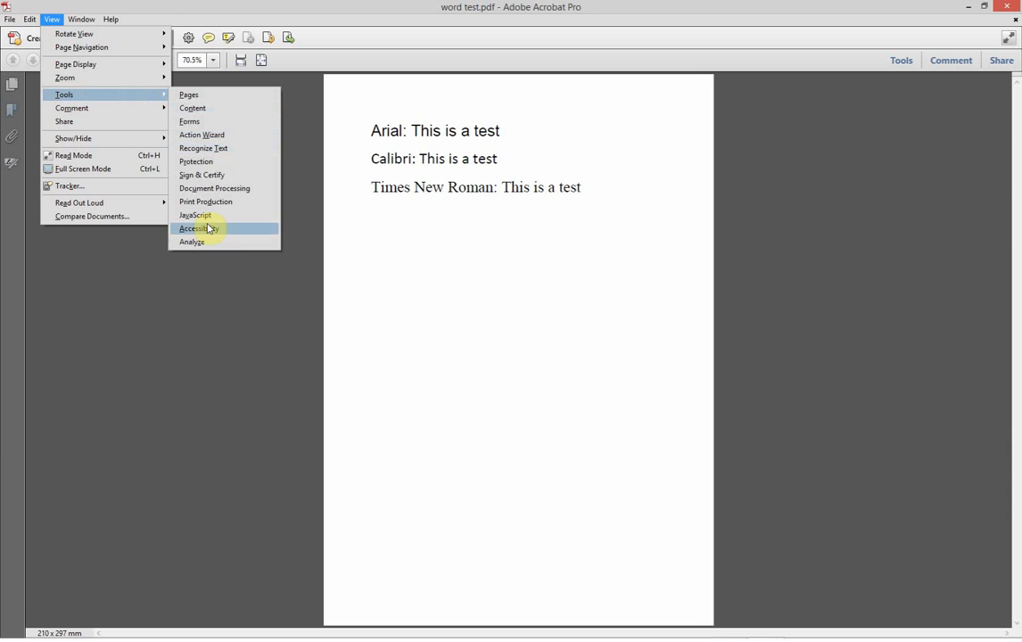
pyautogui.click(206, 201)
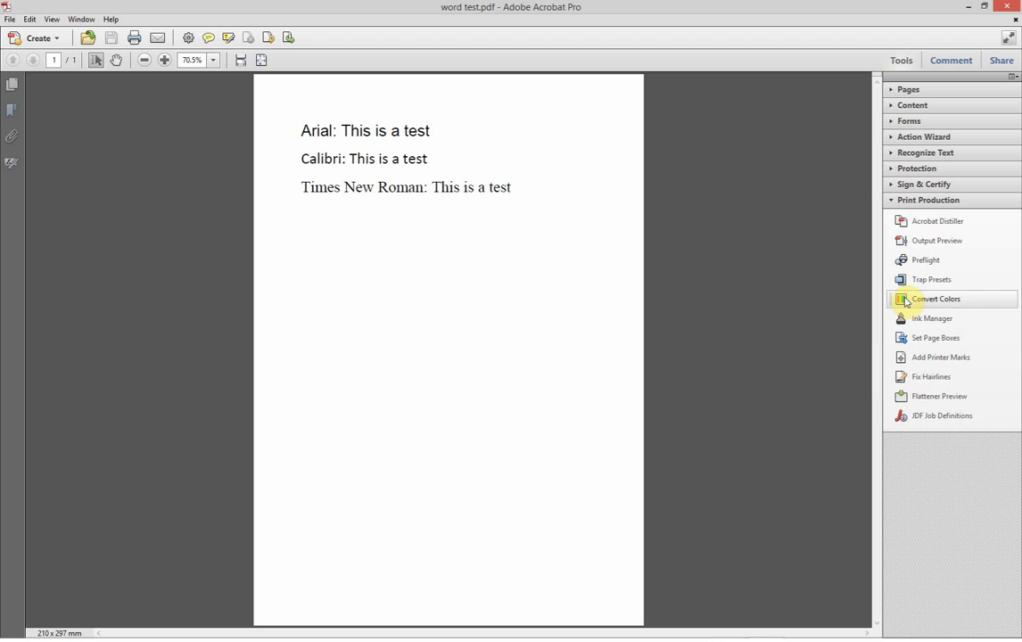
pyautogui.moveTo(901, 401)
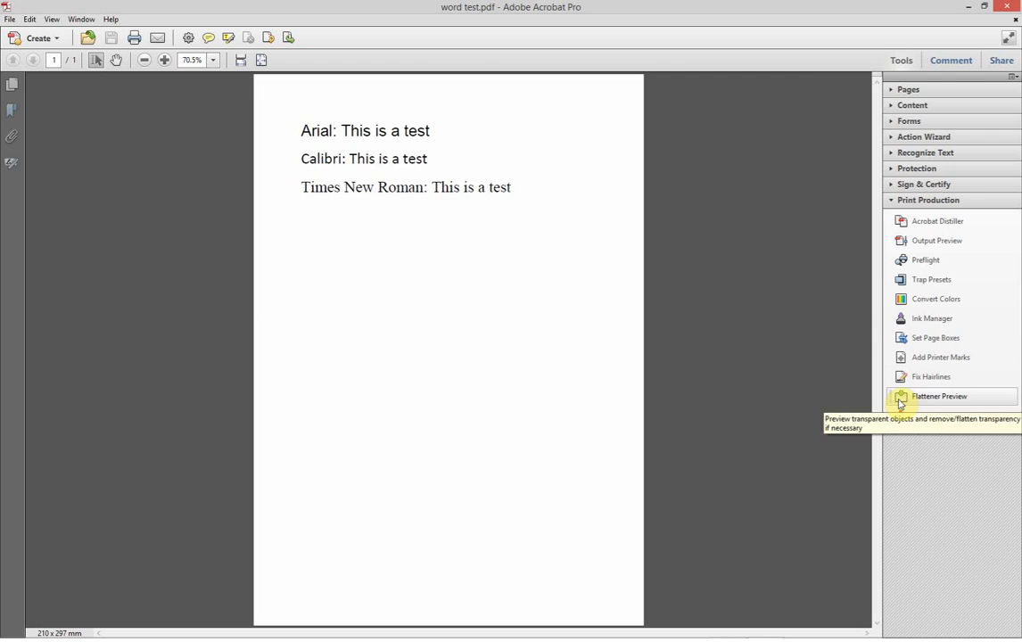
# - Flatten all pages, converting all text and strokes to outlines, and close Flattener Preview
pyautogui.click(949, 396)
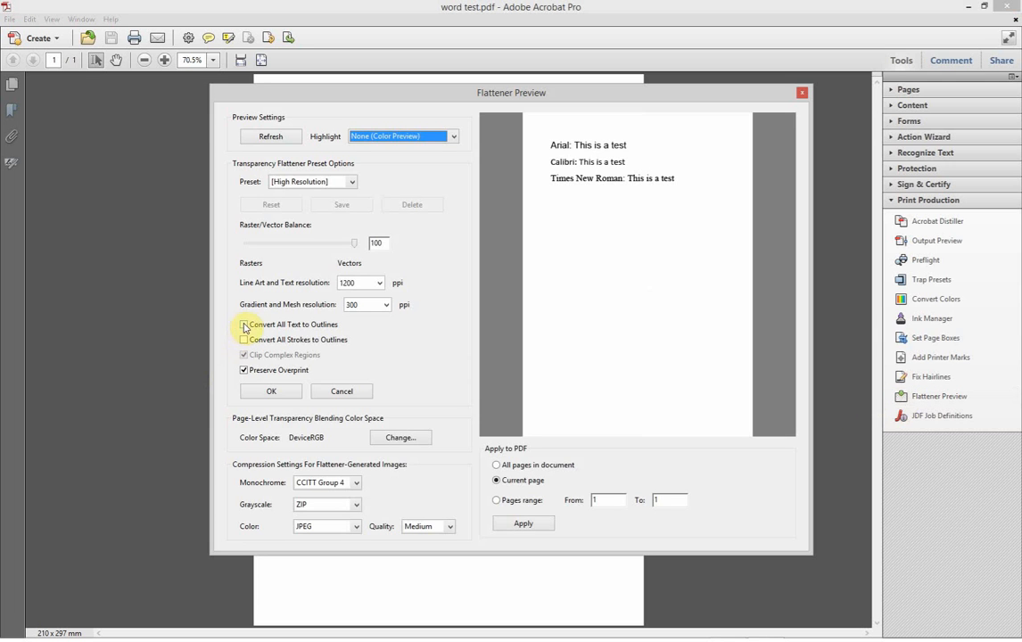
pyautogui.click(245, 324)
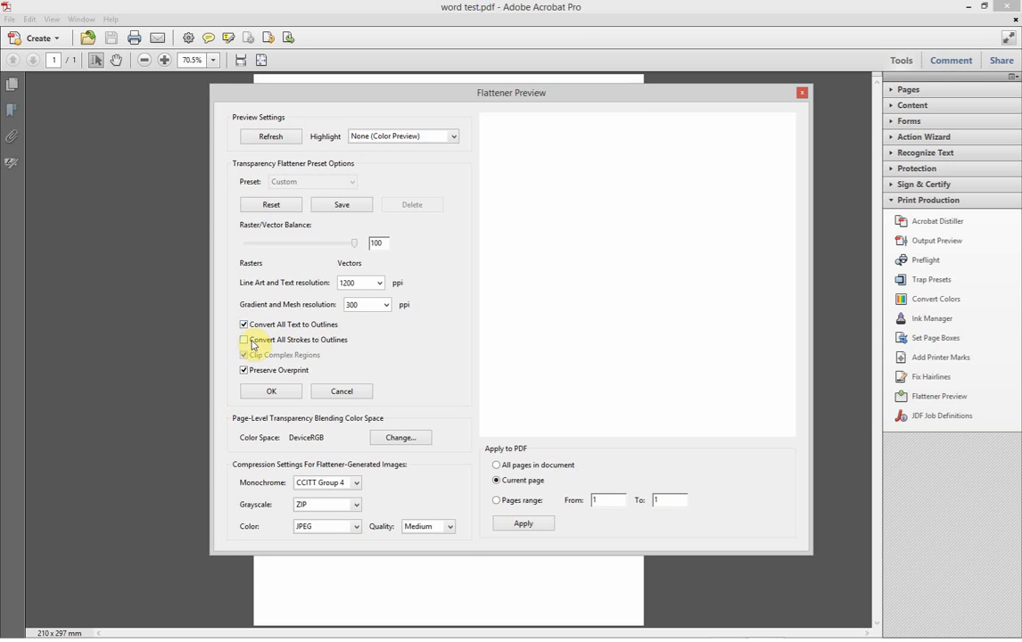
pyautogui.click(244, 339)
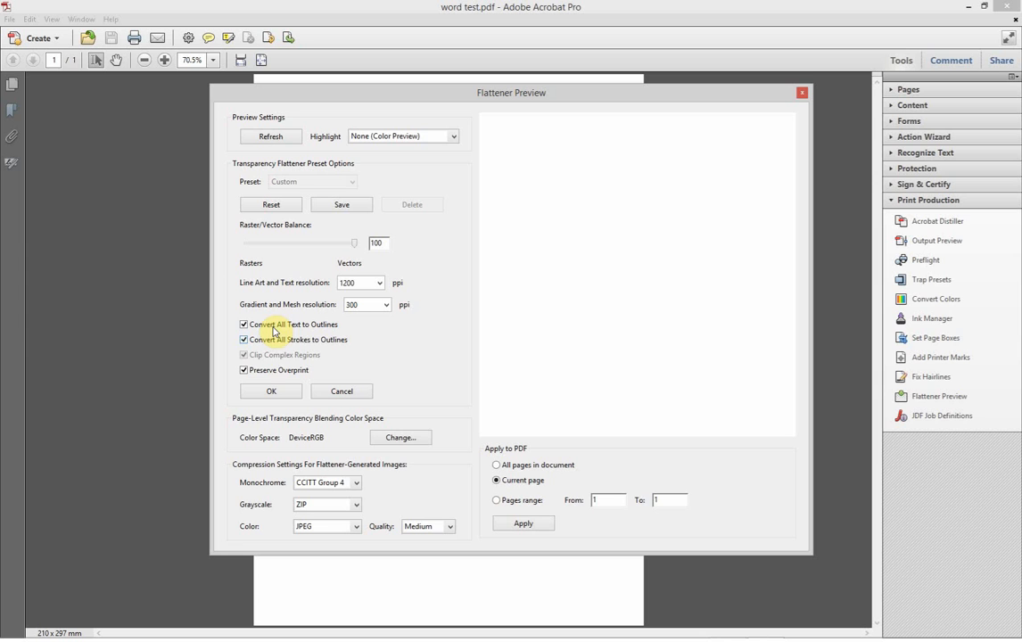
pyautogui.moveTo(381, 384)
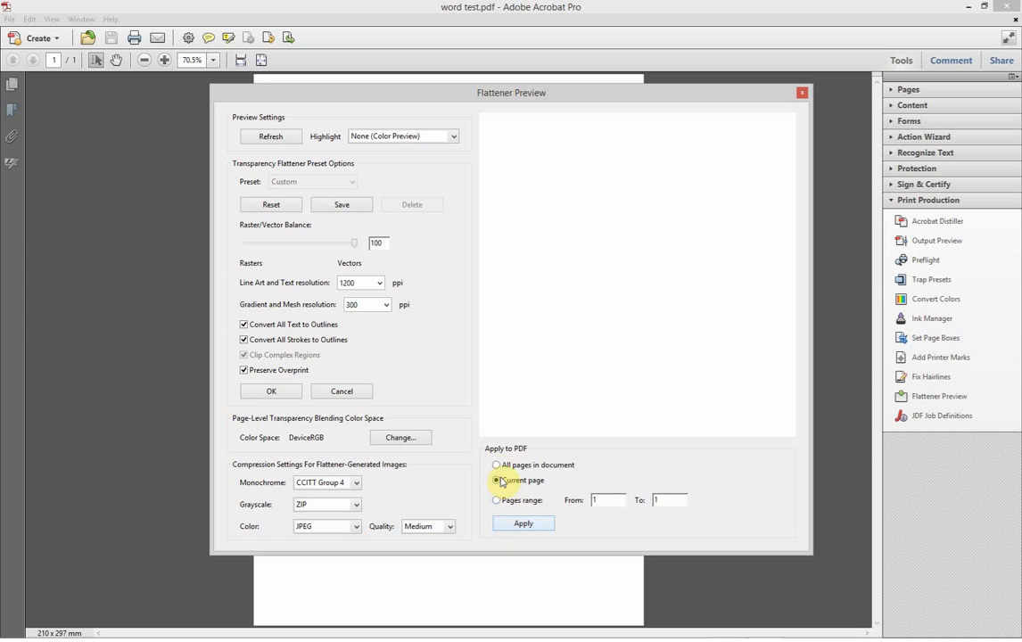
pyautogui.click(495, 464)
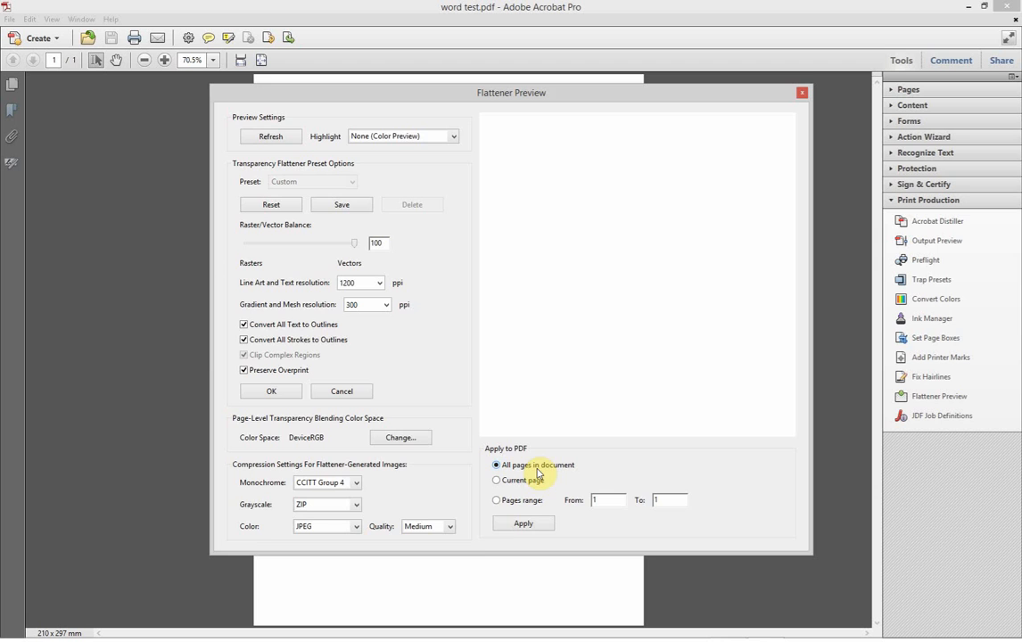
pyautogui.click(524, 522)
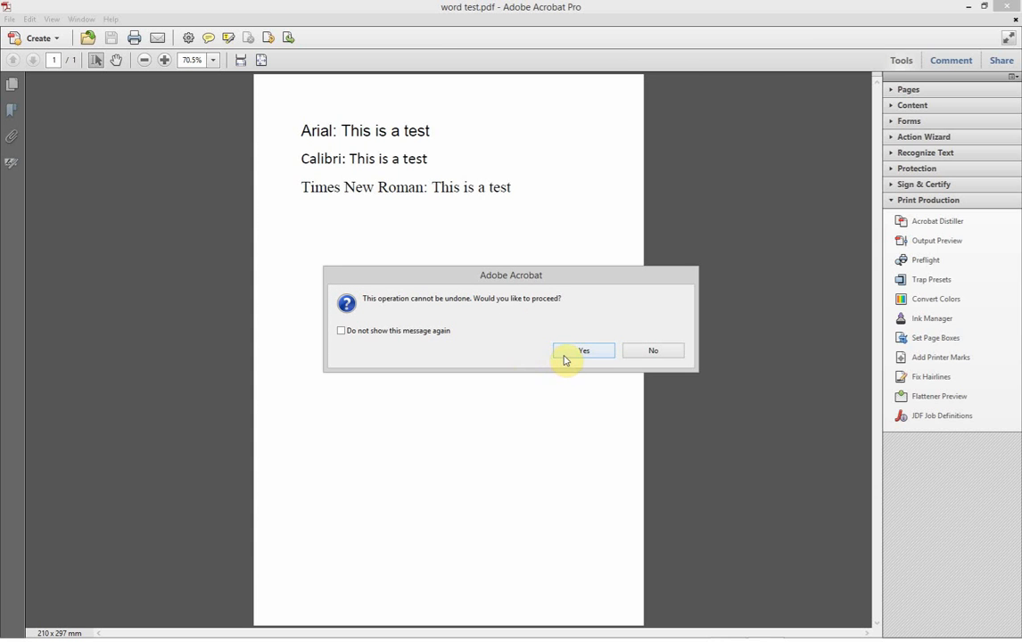
pyautogui.click(583, 350)
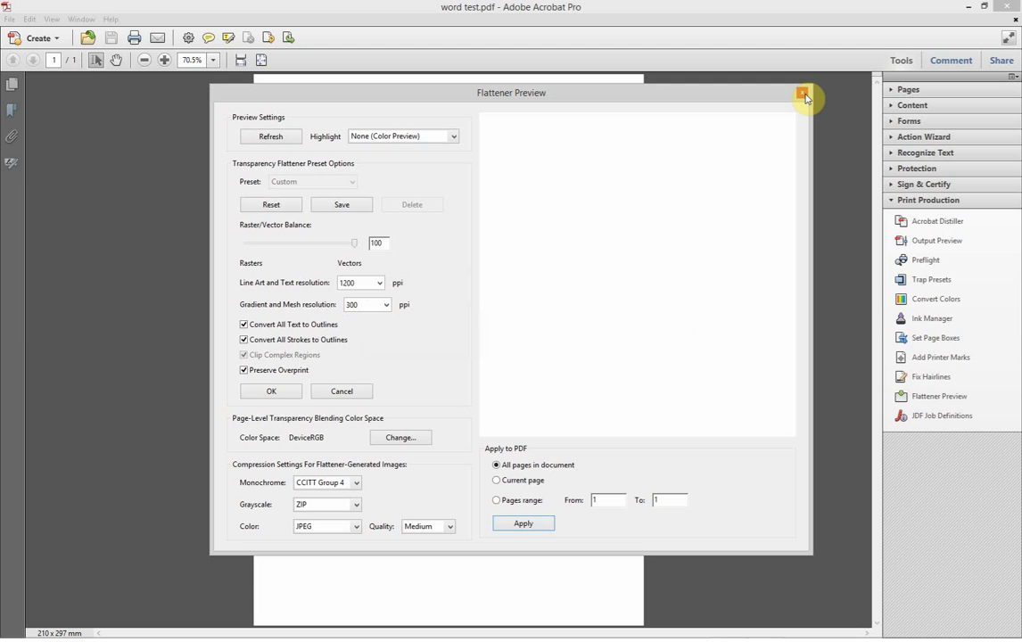
pyautogui.moveTo(803, 93)
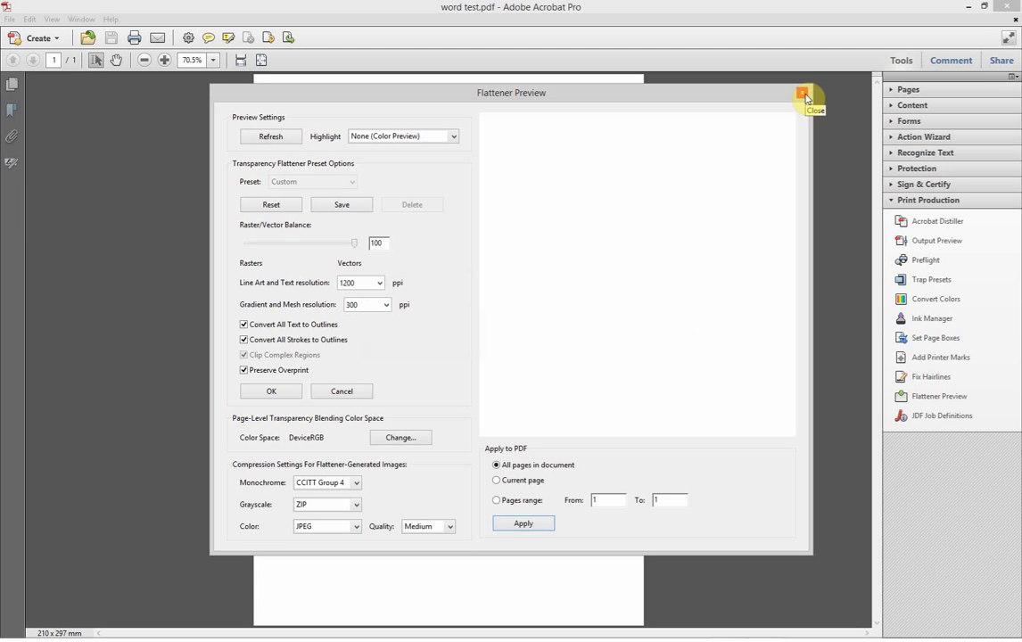
pyautogui.click(807, 96)
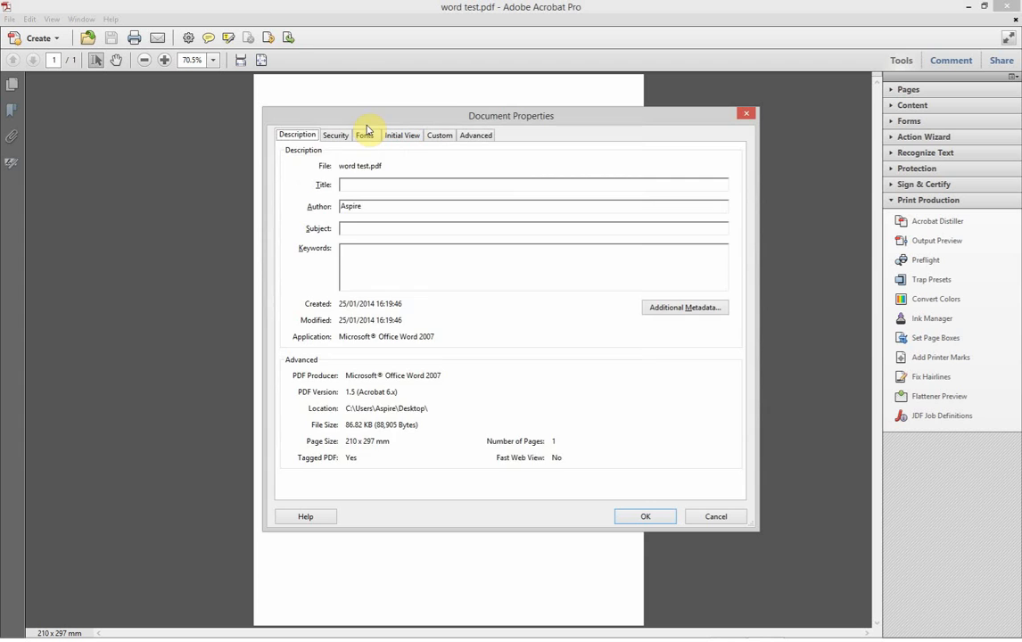
# - Check the Fonts tab listing Arial, Calibri and Times New Roman, then cancel Document Properties
pyautogui.click(364, 134)
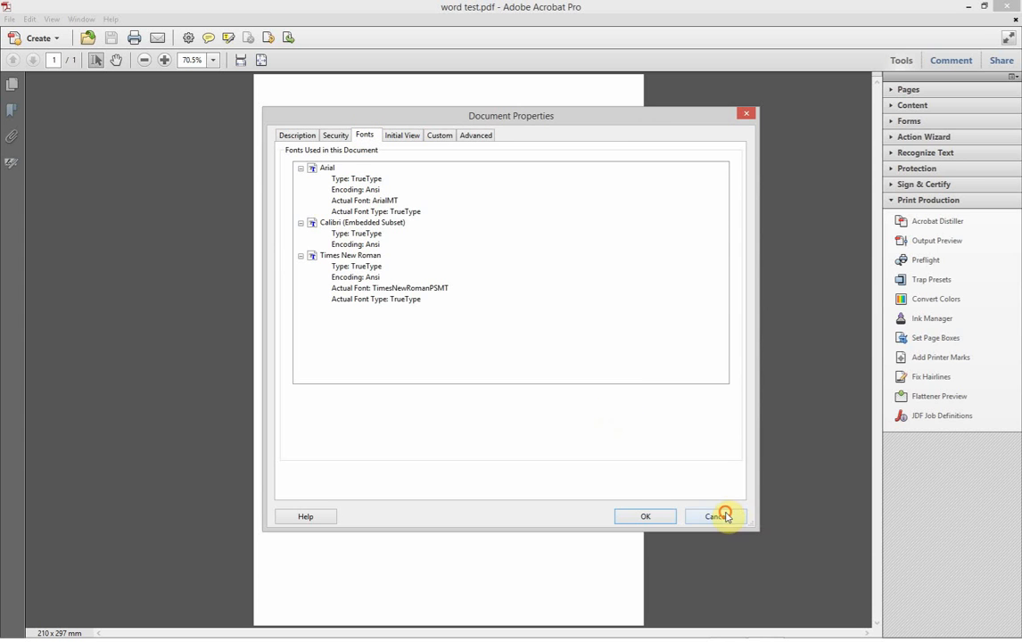
pyautogui.click(716, 516)
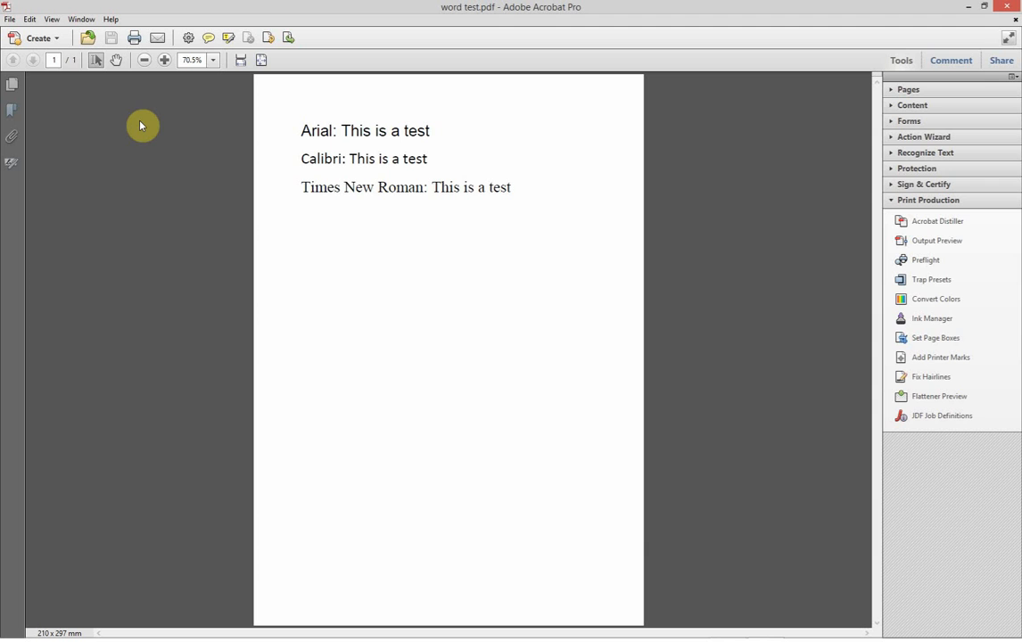
pyautogui.moveTo(144, 132)
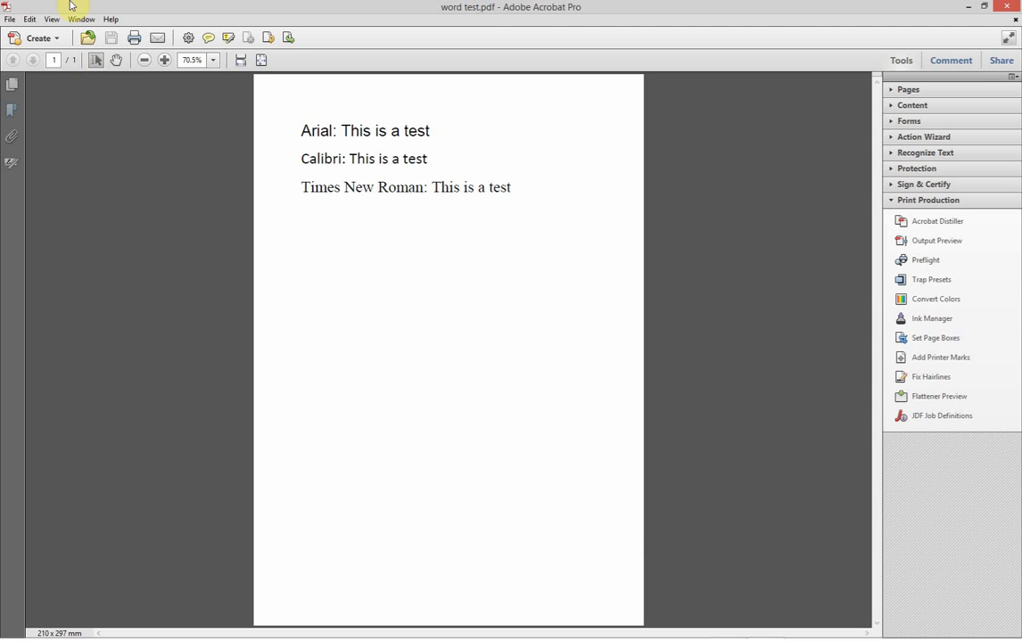
pyautogui.moveTo(443, 37)
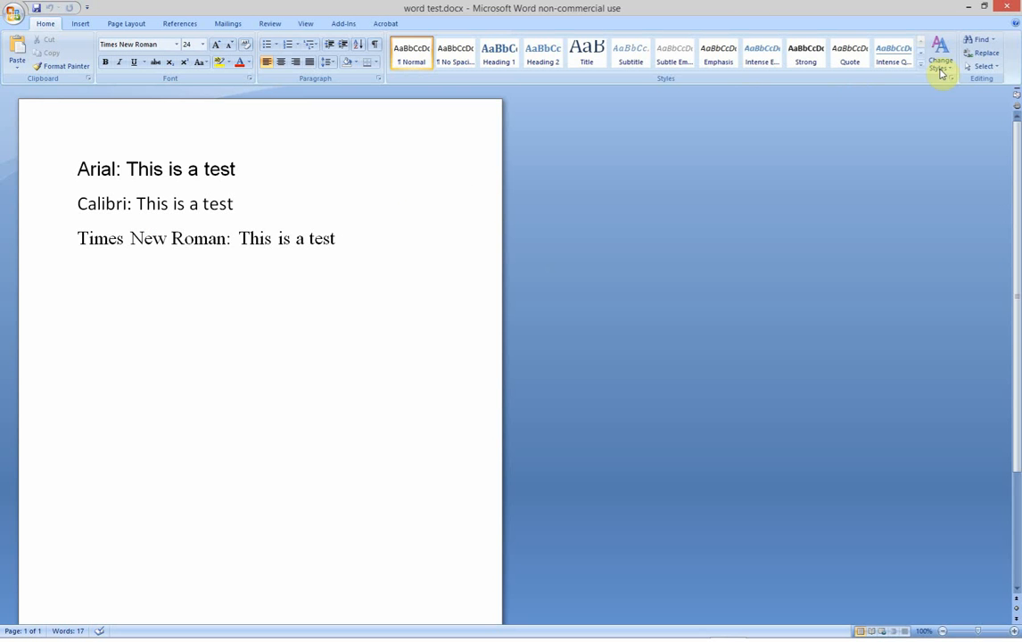
# - Bring the word test PDF window forward and show the Tools pane
pyautogui.click(15, 12)
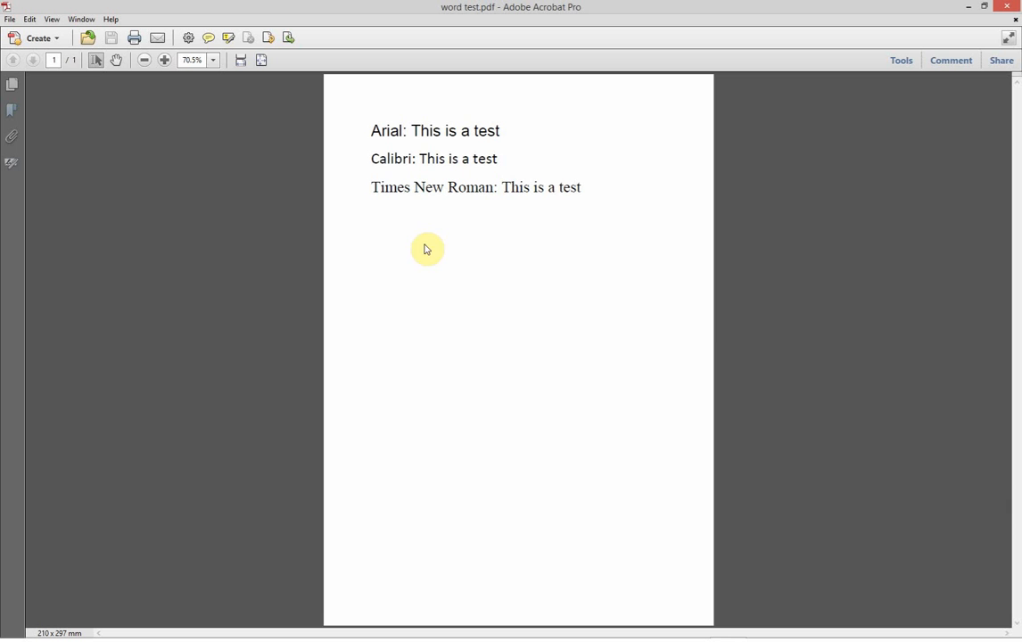
pyautogui.moveTo(10, 19)
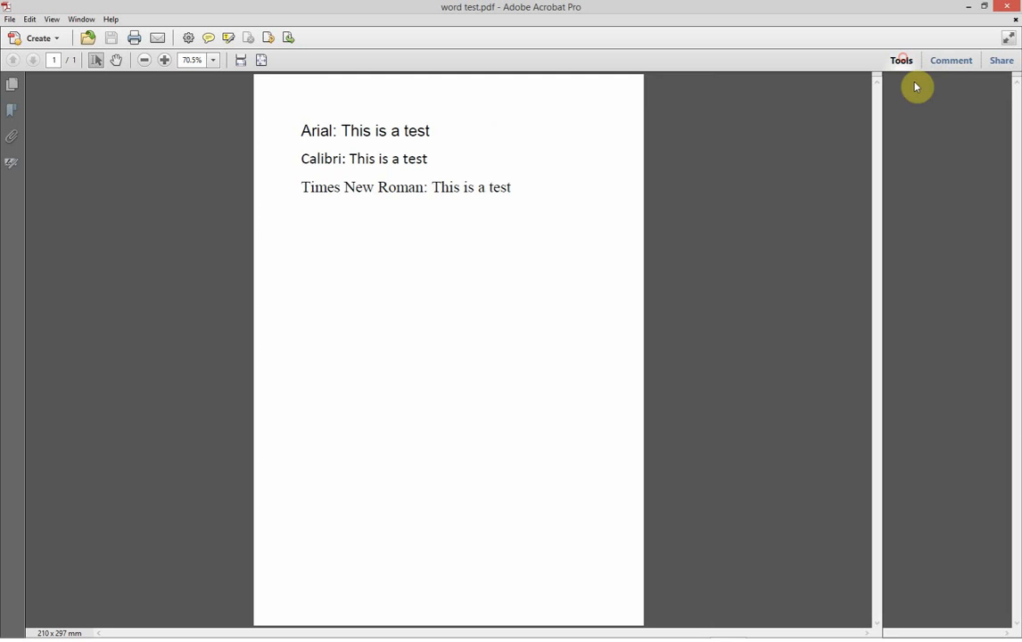
pyautogui.click(901, 59)
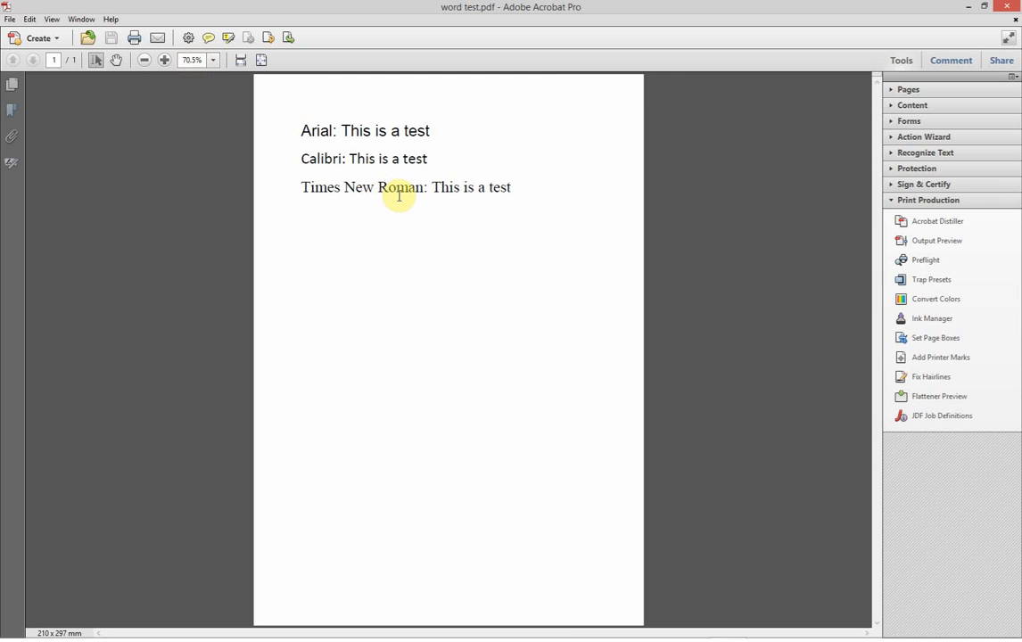
pyautogui.moveTo(818, 225)
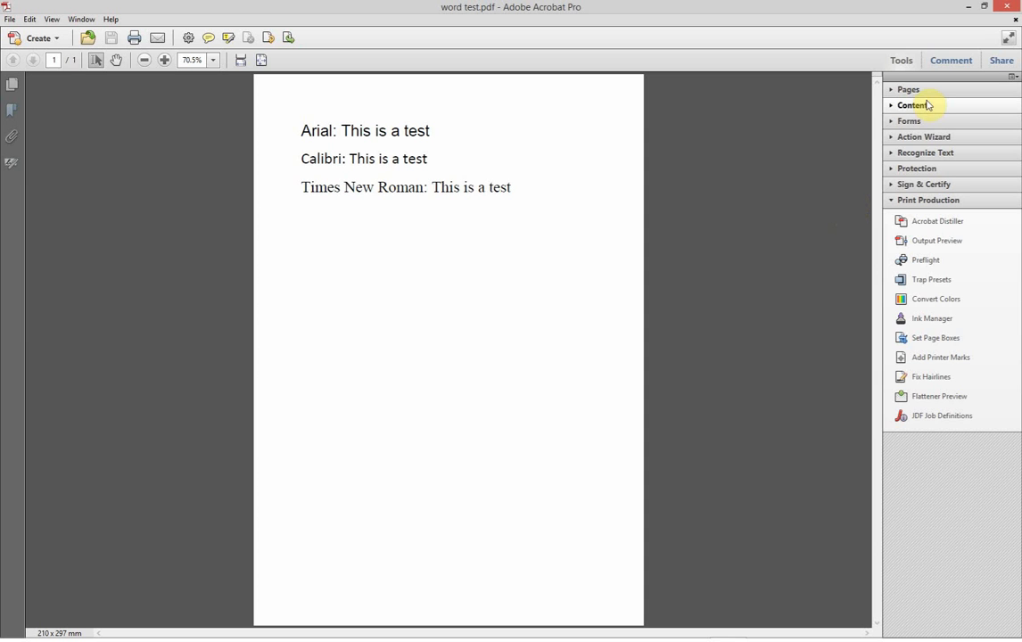
# - Start a new watermark from Pages > Watermark > Add Watermark
pyautogui.click(911, 105)
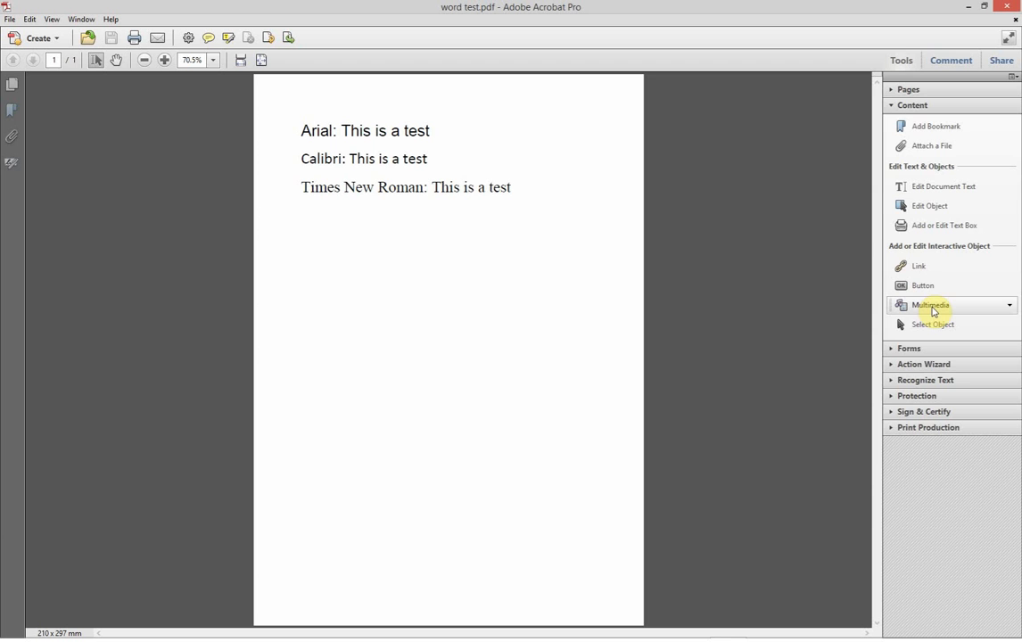
pyautogui.click(908, 89)
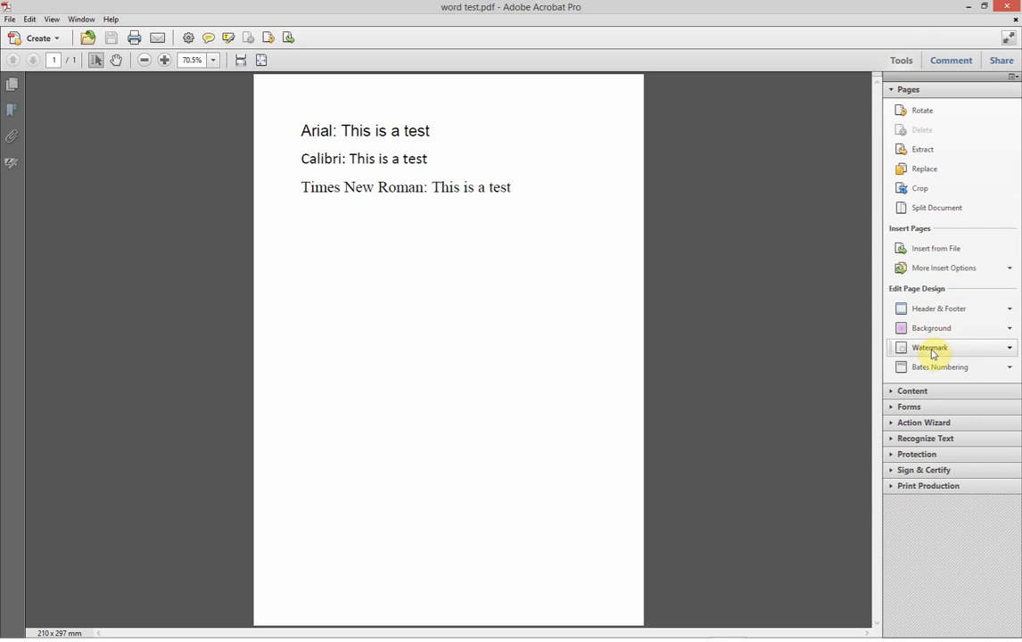
pyautogui.click(1009, 348)
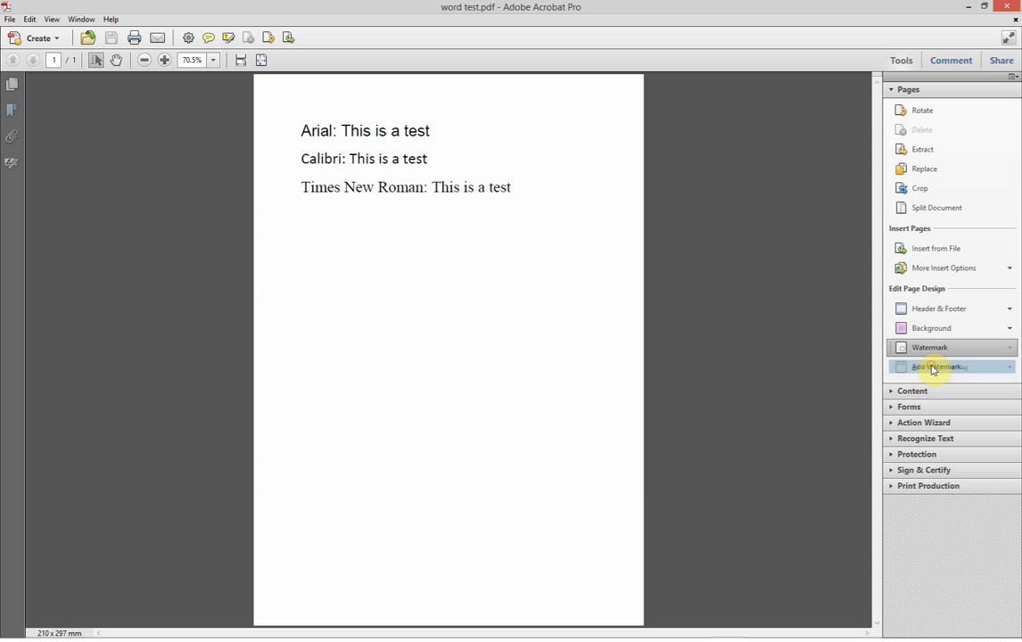
pyautogui.click(933, 367)
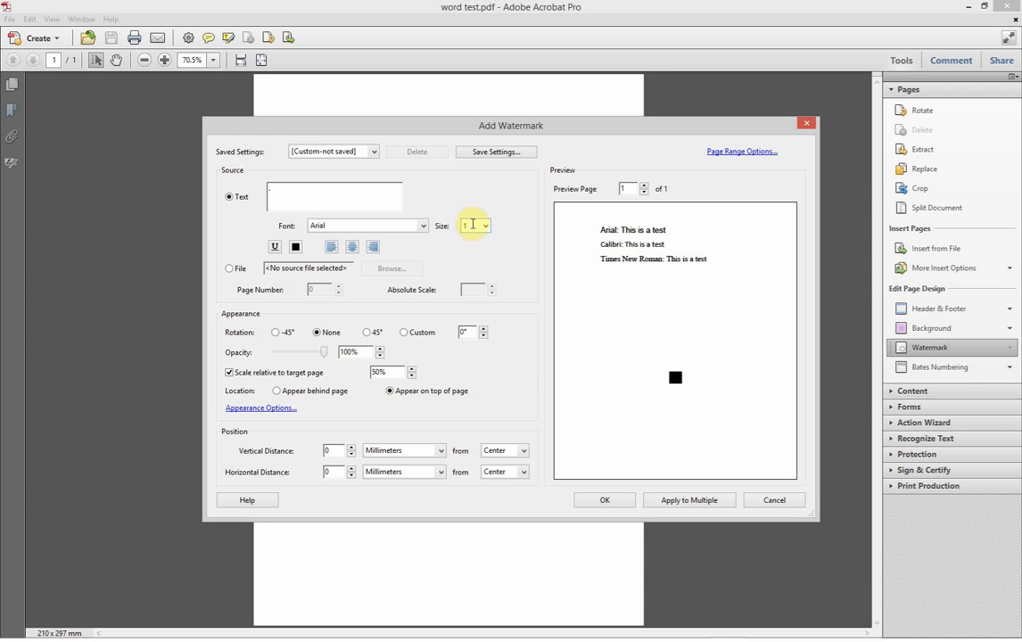
# - Add the size-1 Arial text watermark at 0% opacity to the page
pyautogui.click(230, 371)
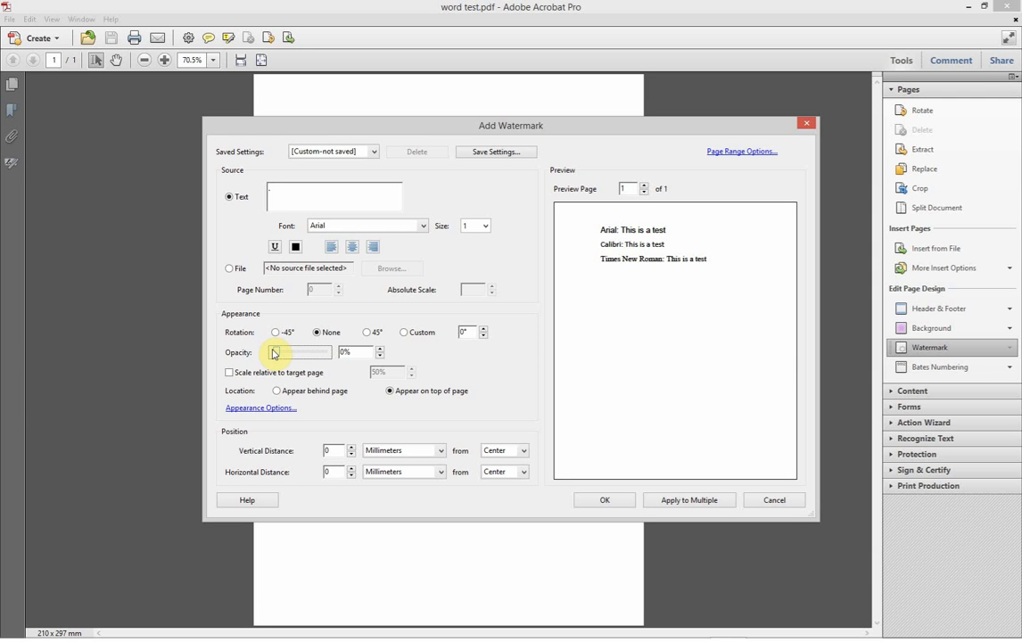
pyautogui.moveTo(406, 455)
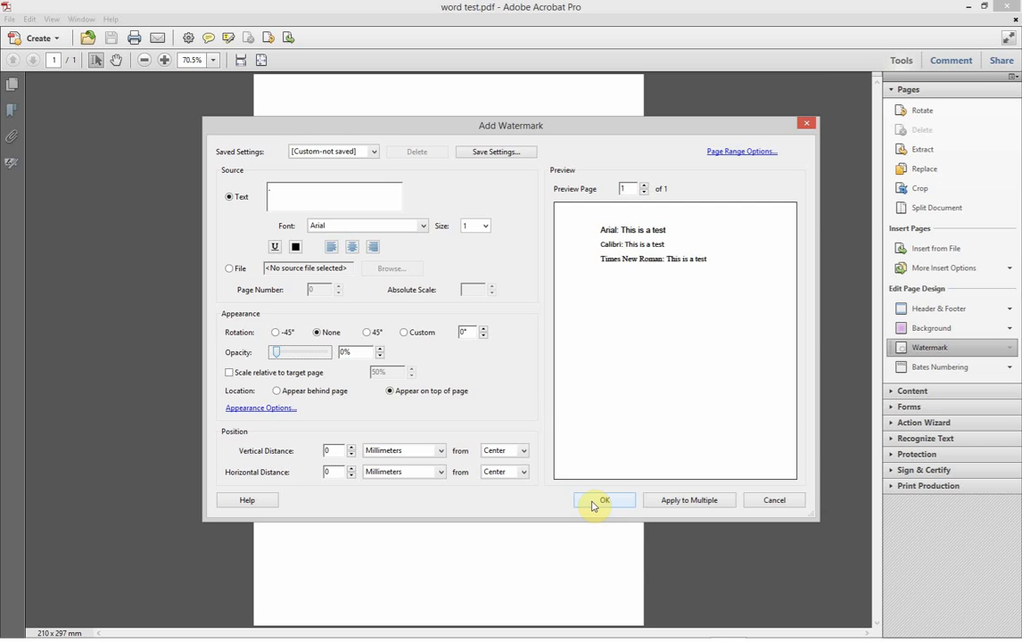
pyautogui.click(604, 499)
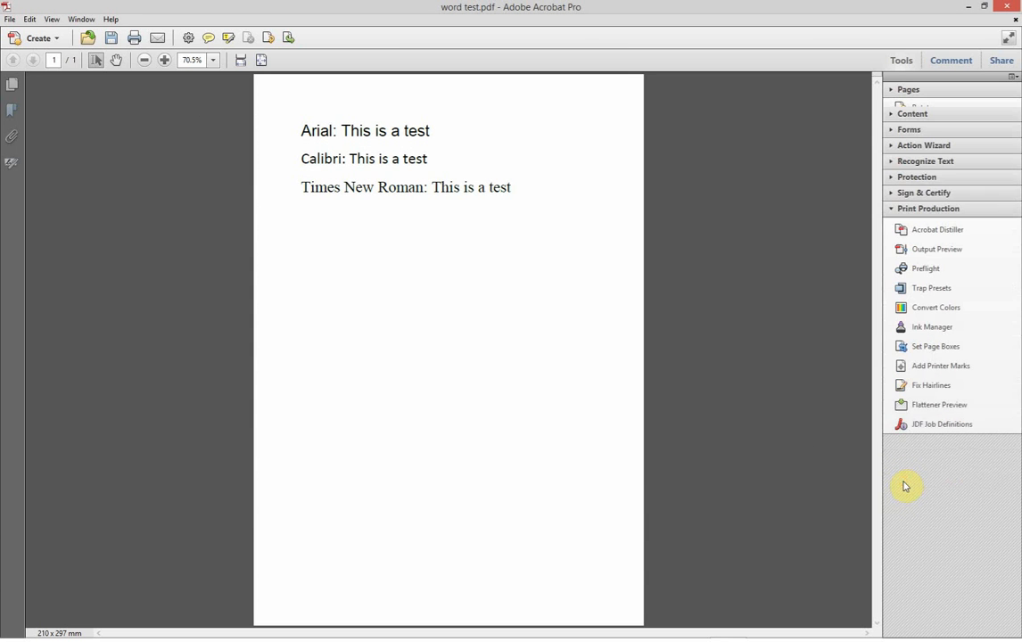
pyautogui.moveTo(919, 402)
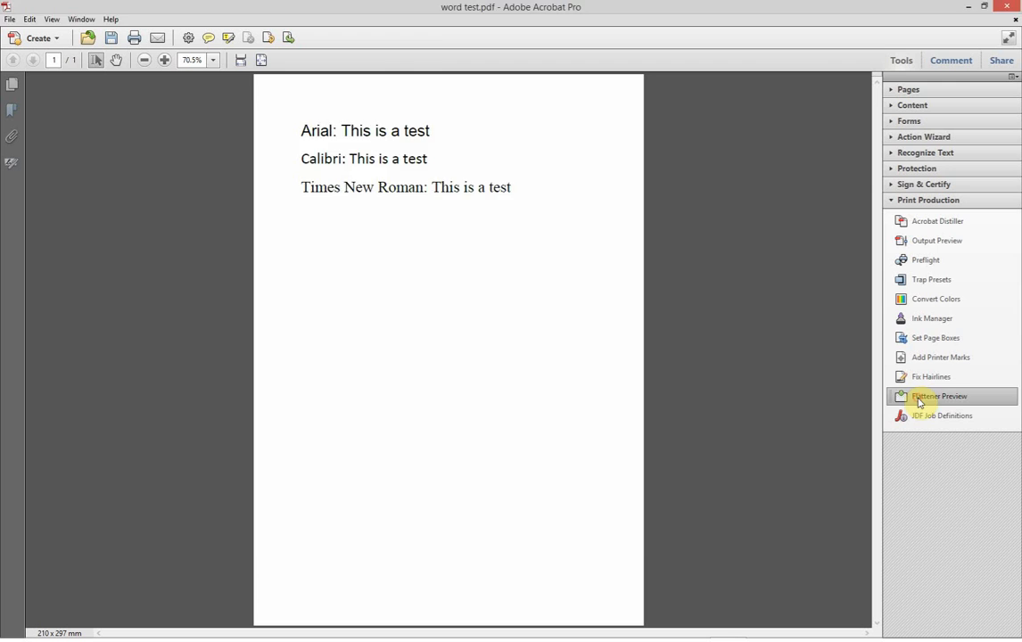
# - Flatten all pages again with strokes converted to outlines, confirming the irreversible change
pyautogui.click(937, 396)
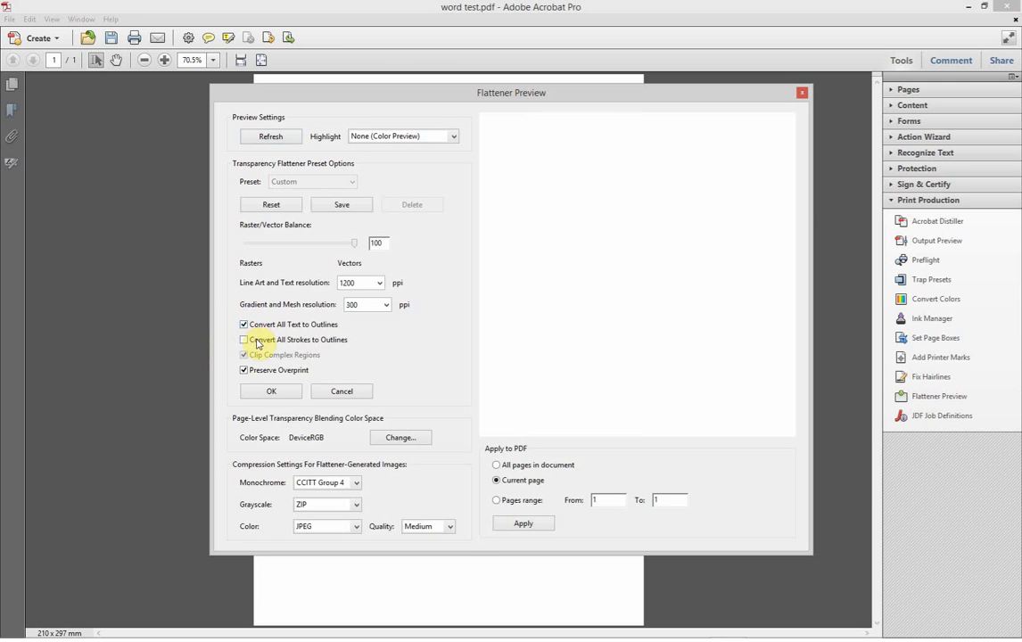
pyautogui.click(243, 340)
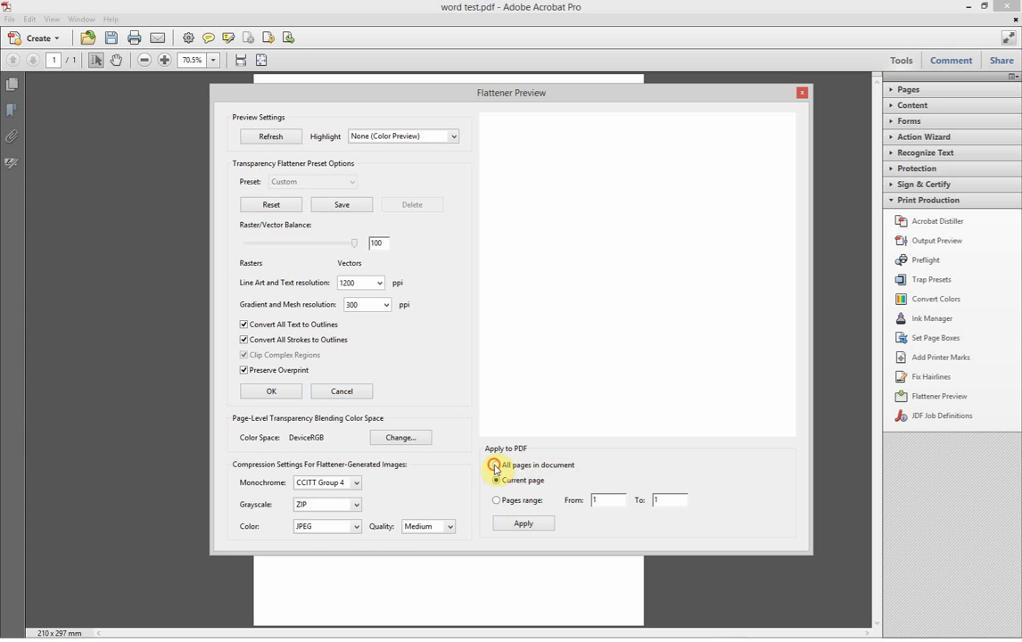
pyautogui.click(523, 522)
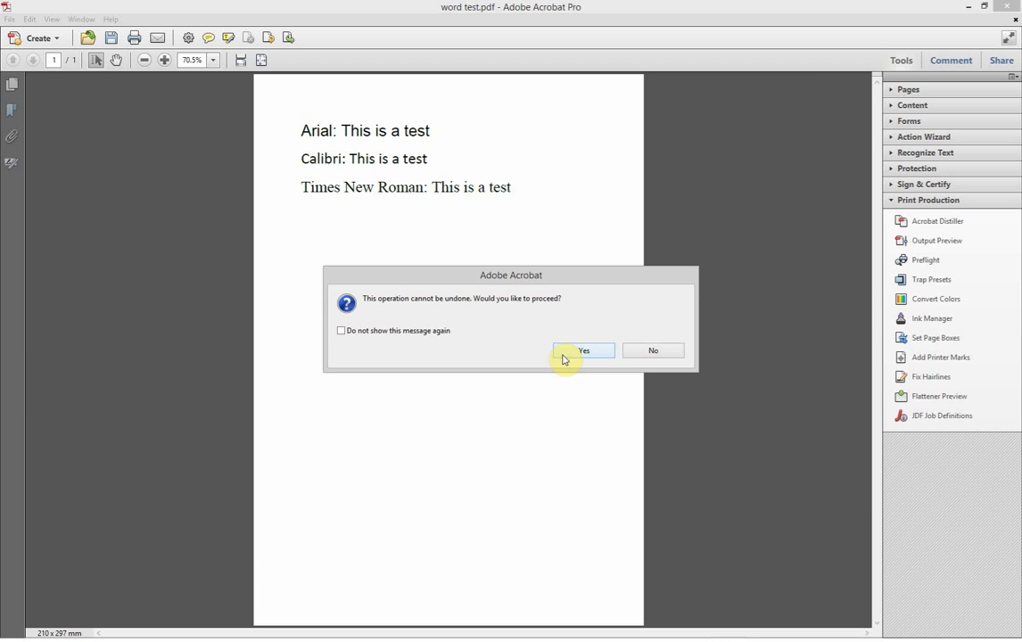
pyautogui.click(583, 350)
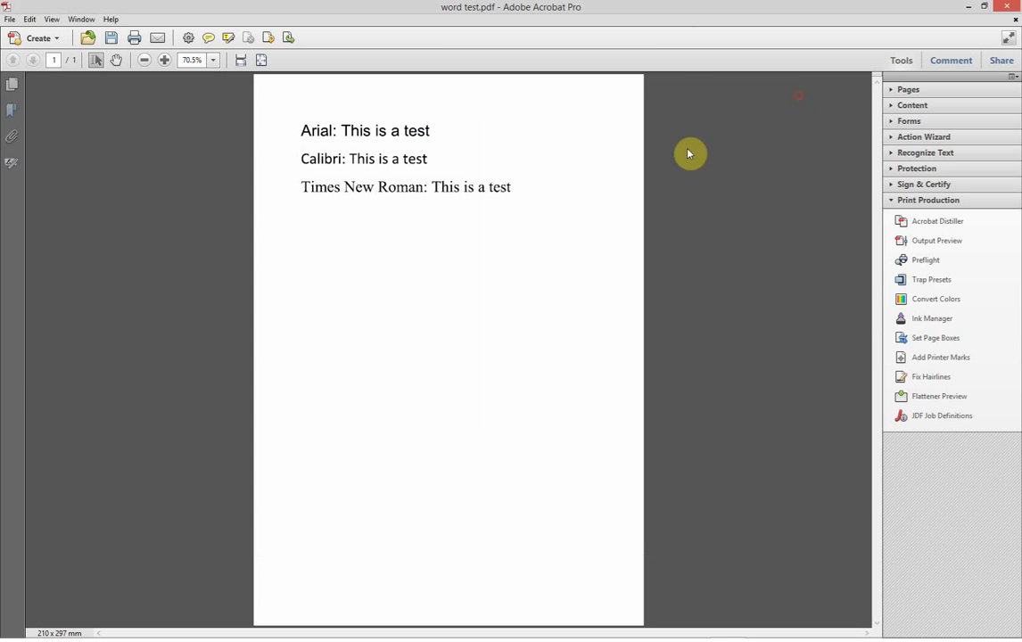
pyautogui.click(10, 19)
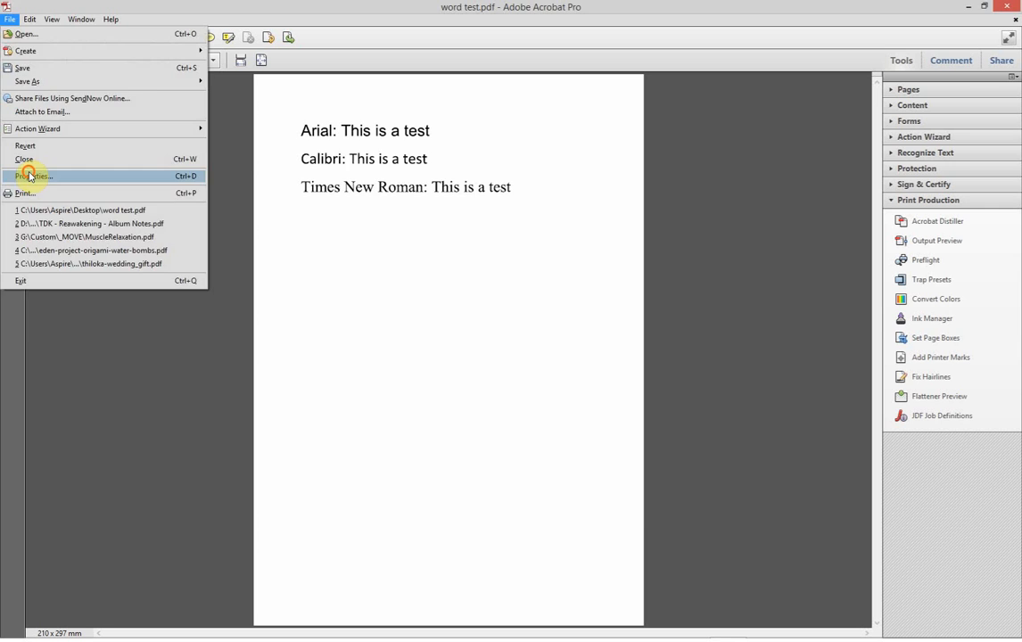
pyautogui.click(29, 176)
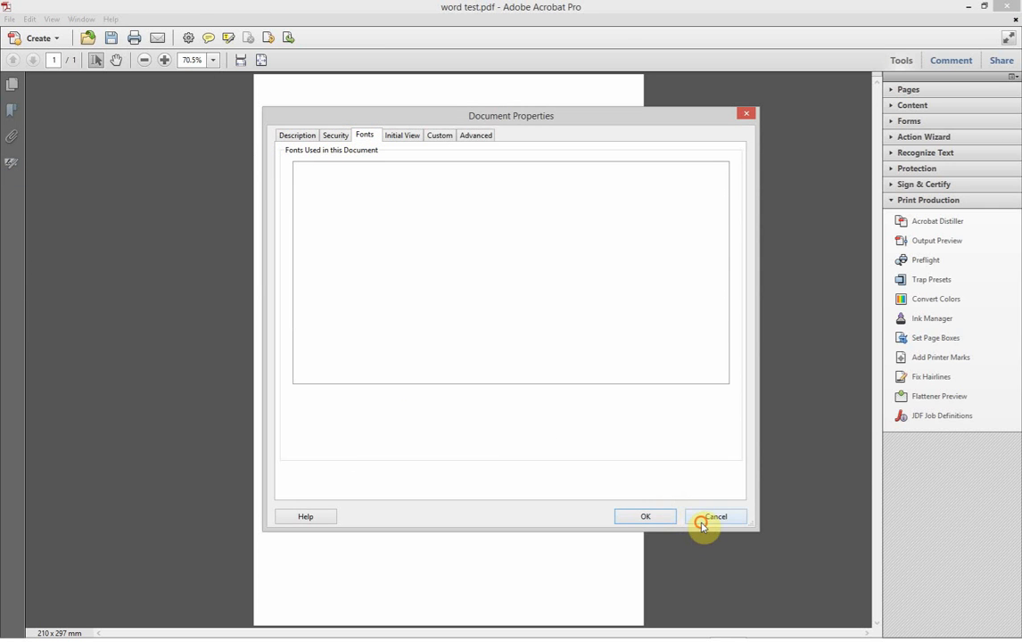
pyautogui.click(715, 515)
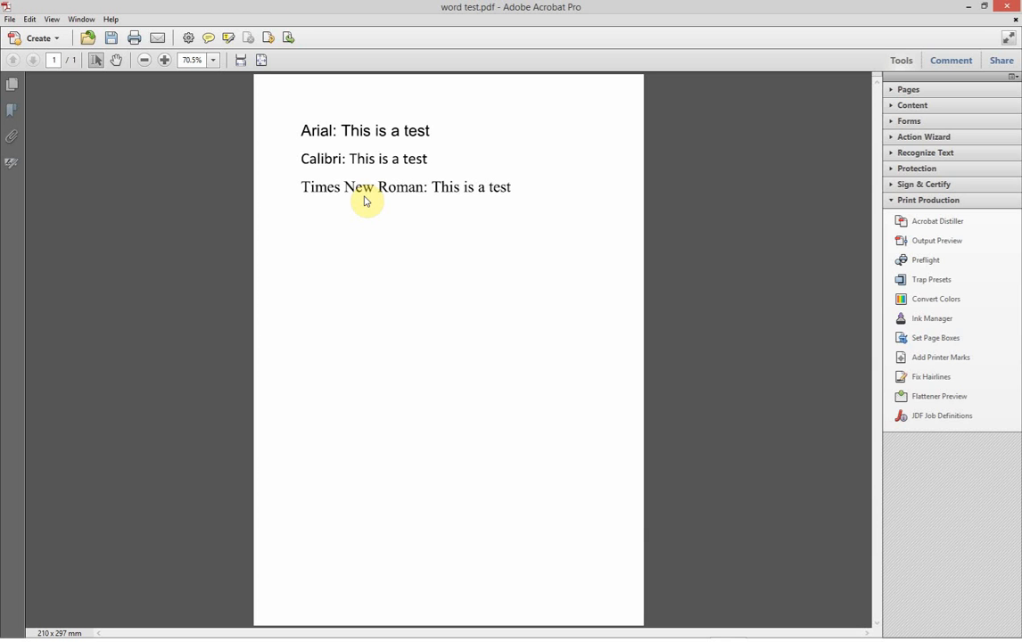
pyautogui.moveTo(289, 174)
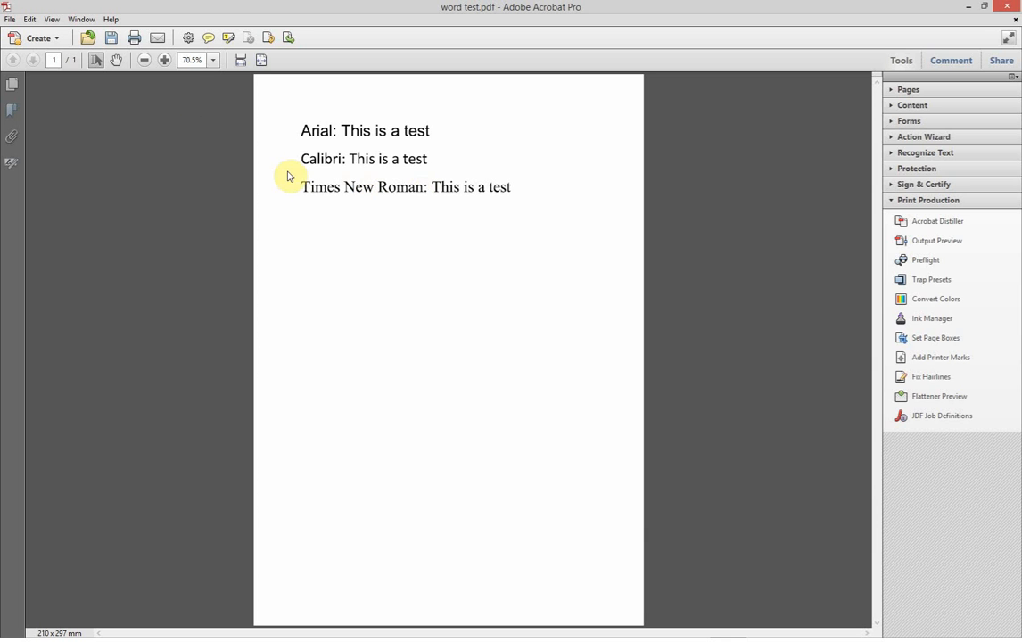
pyautogui.moveTo(304, 101)
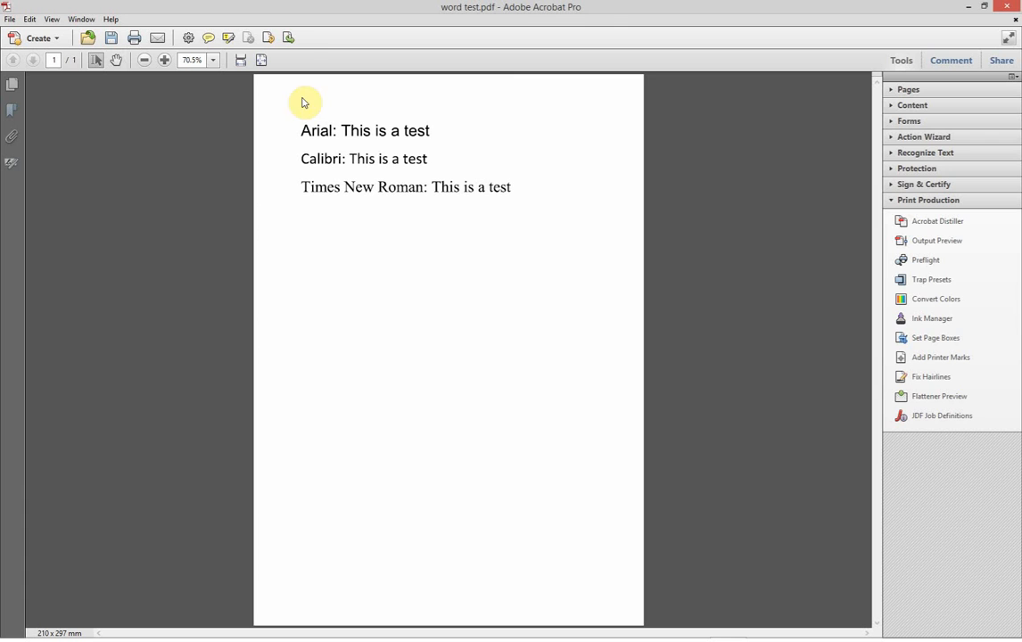
pyautogui.moveTo(317, 96)
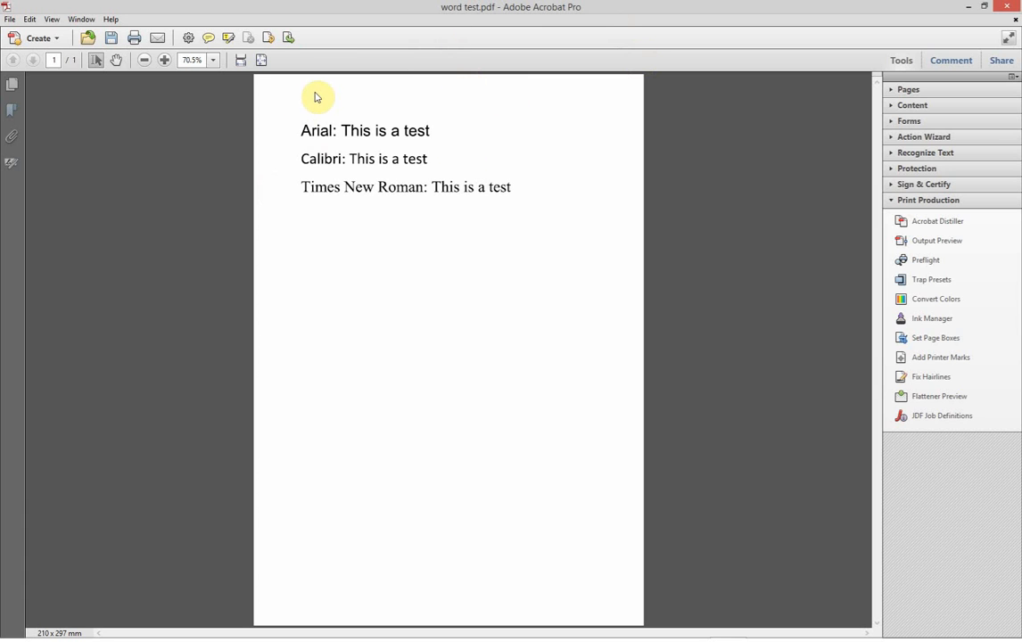